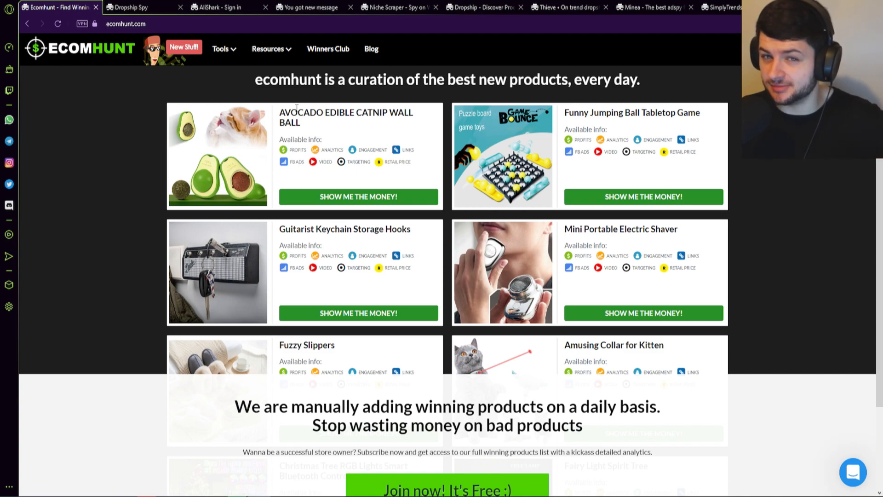
Step: Open Ecomhunt's free 'Join now! It's Free :)' registration page in a new tab
left_click_drag(346, 80, 390, 79)
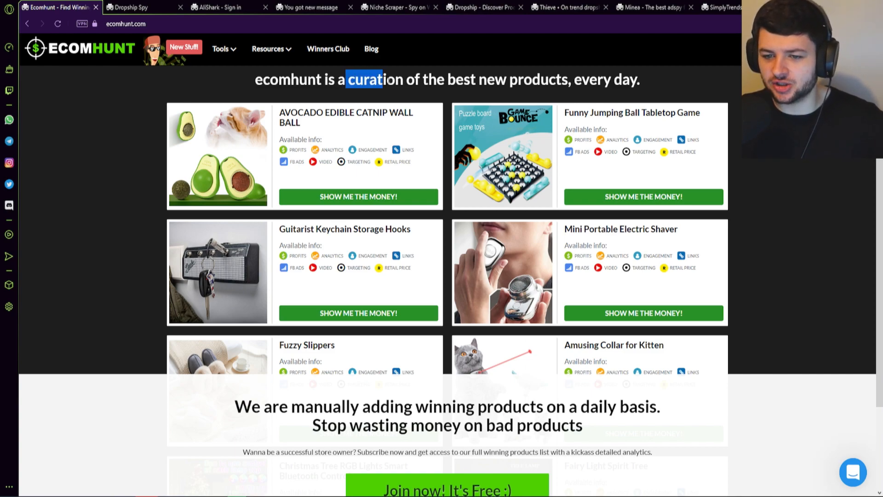
mouse_move(528, 105)
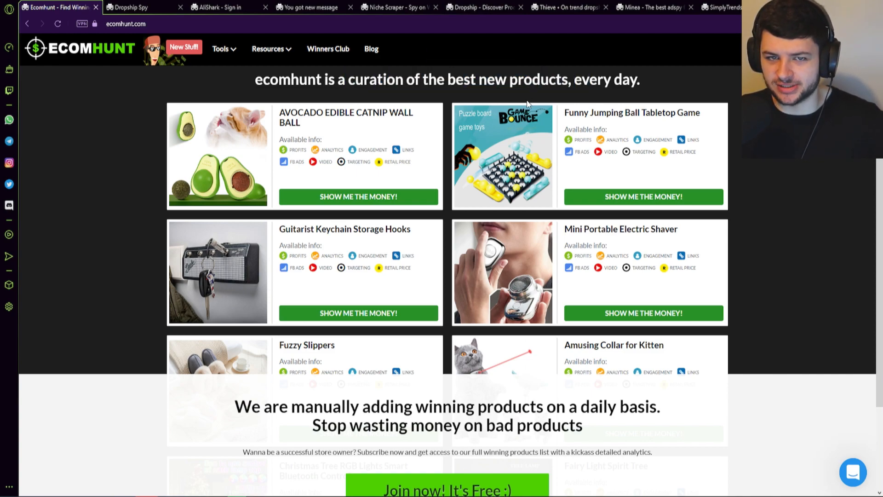
mouse_move(473, 97)
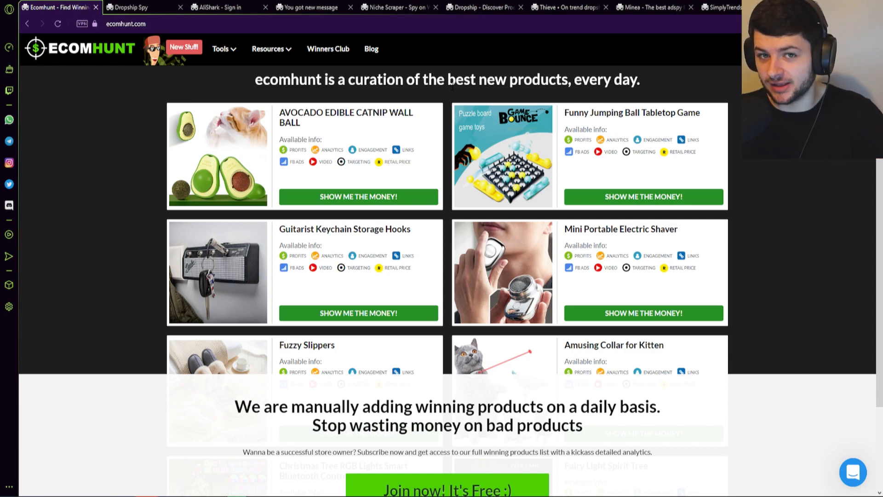
mouse_move(429, 148)
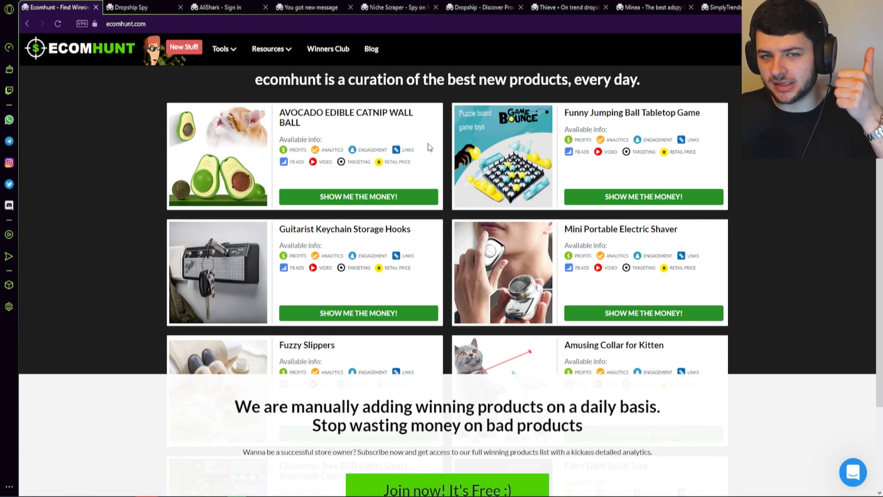
mouse_move(414, 145)
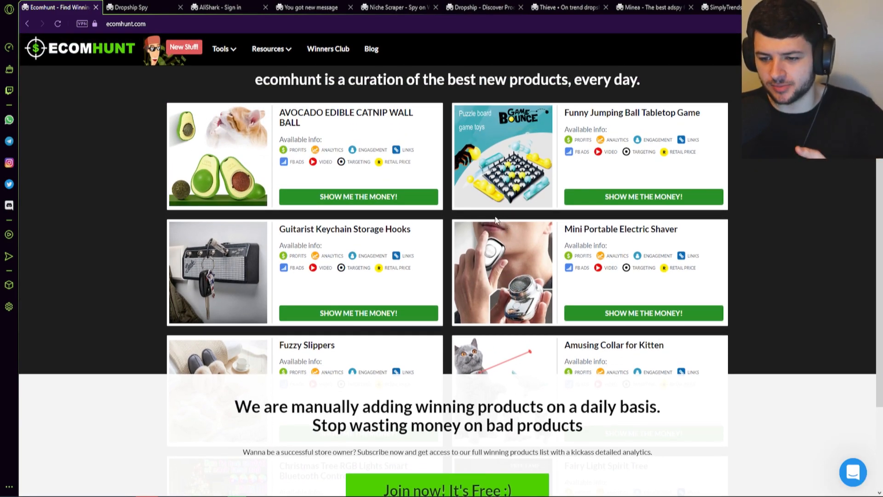
mouse_move(476, 211)
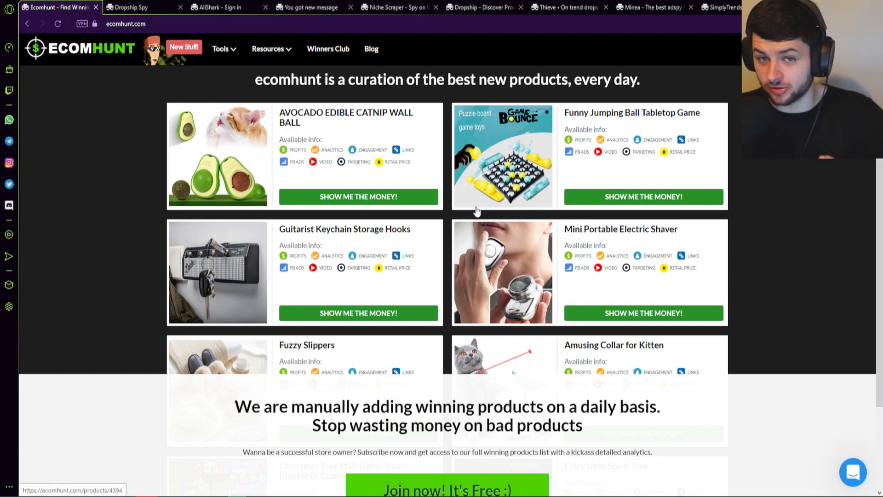
mouse_move(482, 210)
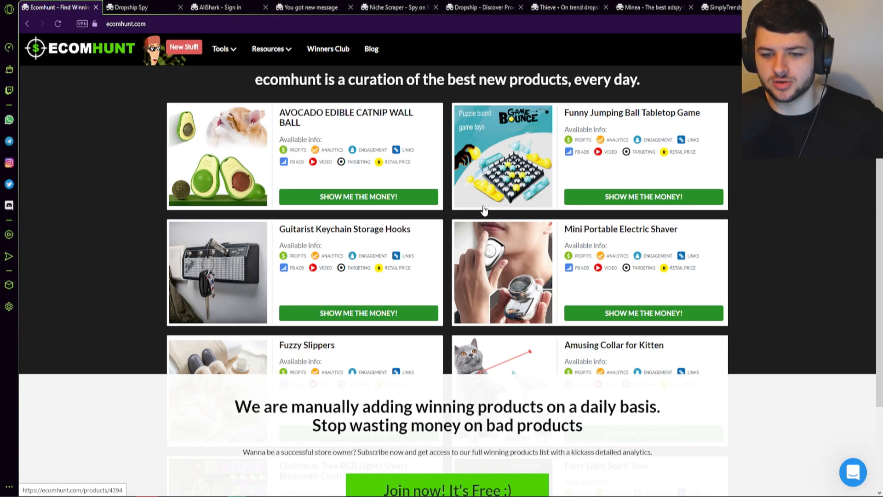
scroll("down", 3)
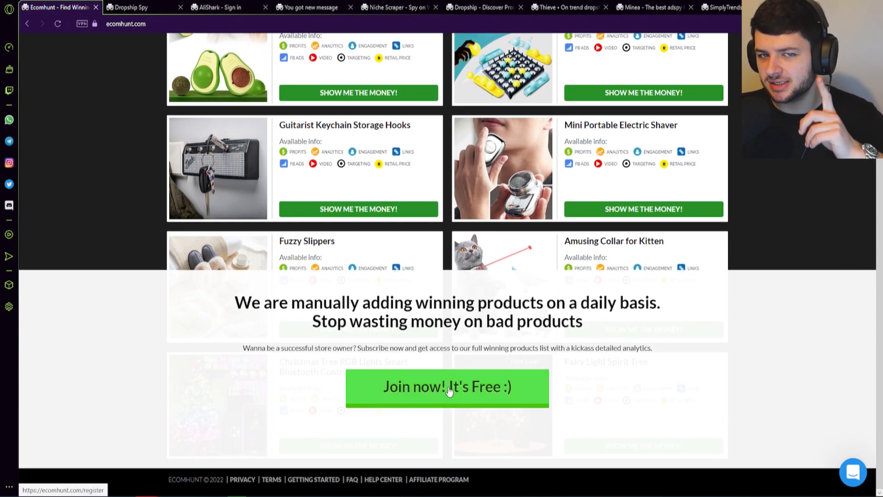
mouse_move(294, 373)
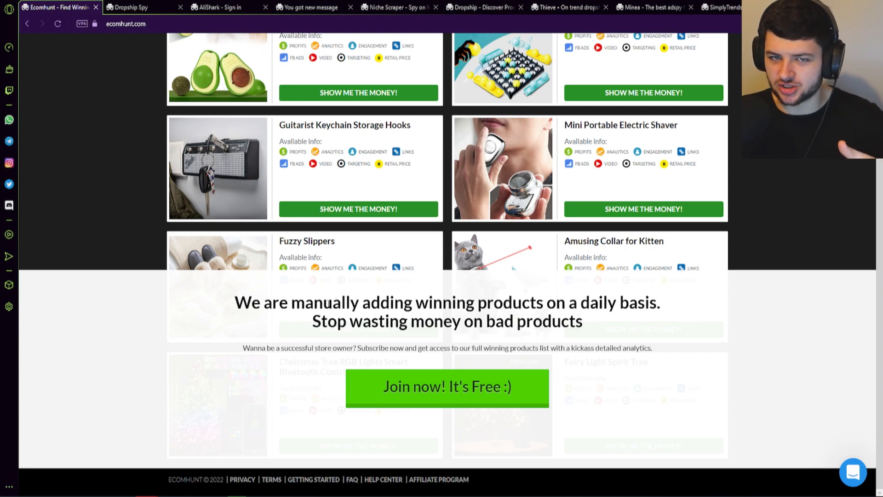
mouse_move(268, 283)
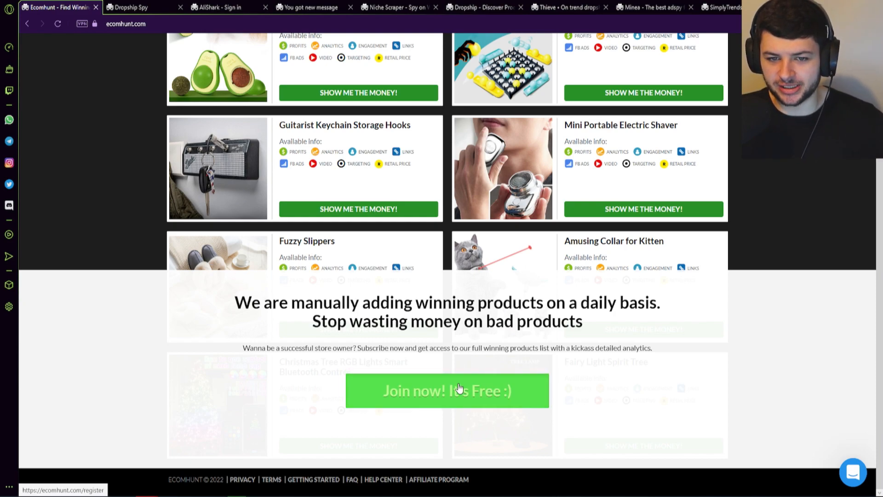
left_click(447, 391)
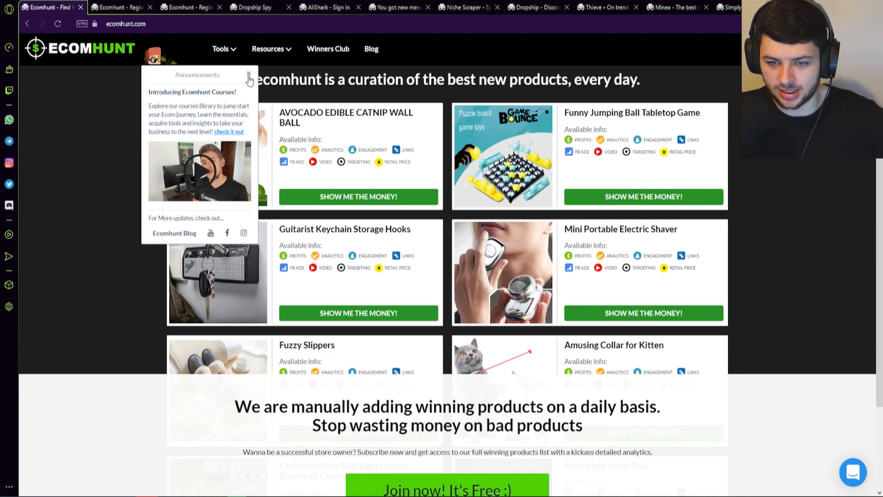
Step: Dismiss the announcements panel and view Ecomhunt's Winners Club page from the top navigation
left_click(221, 49)
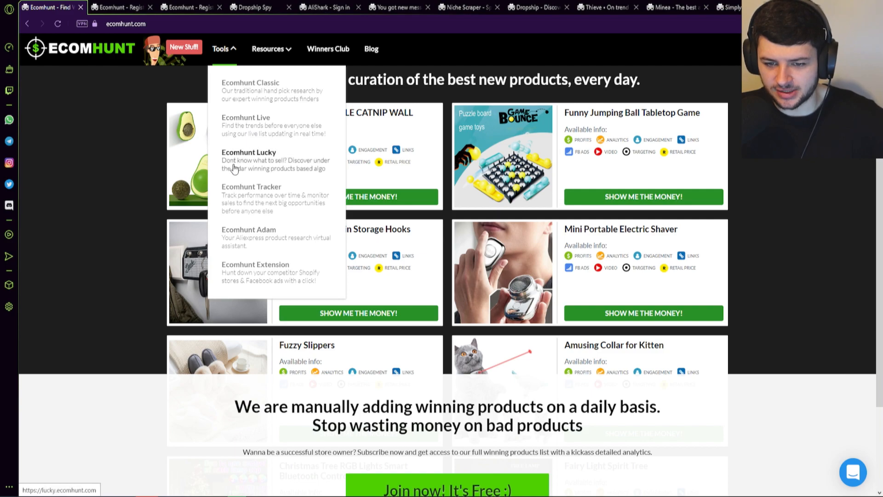
left_click(268, 48)
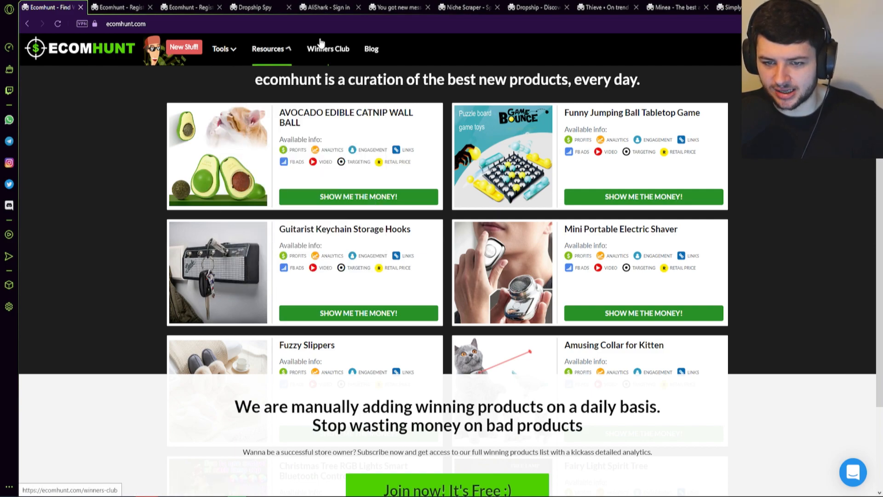
left_click(328, 49)
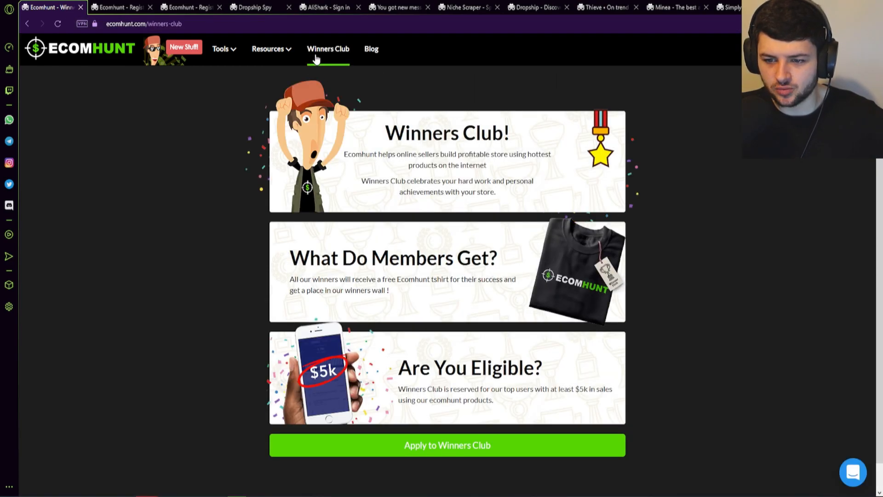
mouse_move(623, 186)
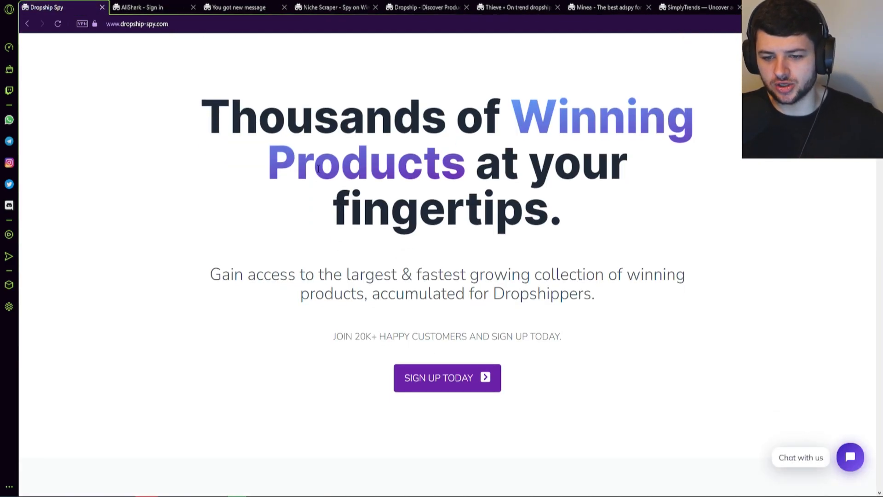
Step: Scroll the Dropship Spy homepage down to the 'Three Awesome Features In One' cards
scroll("down", 3)
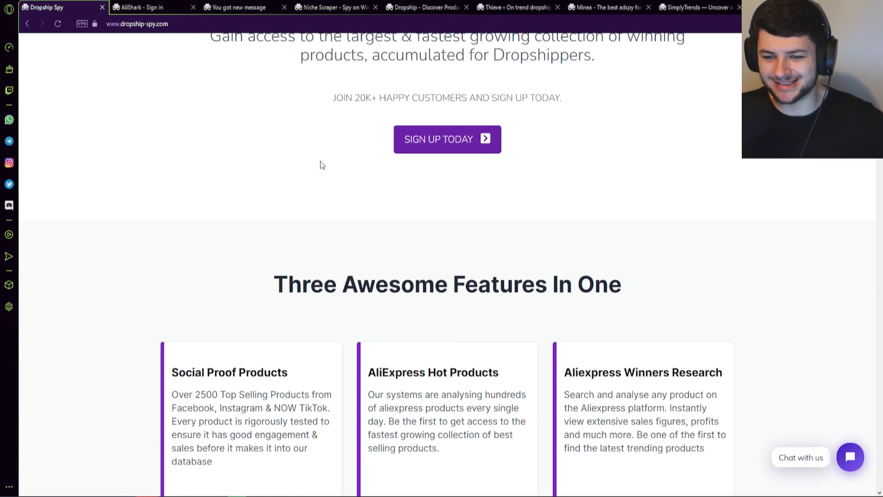
scroll("down", 3)
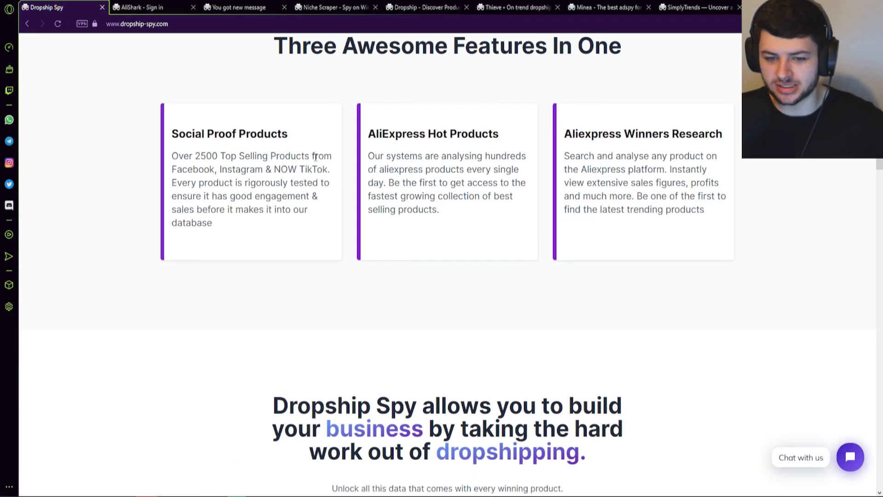
double_click(432, 133)
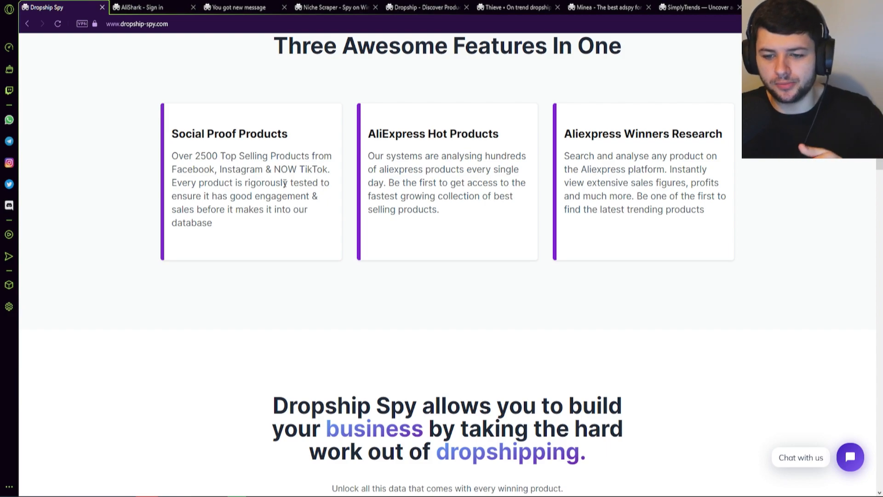
scroll("down", 3)
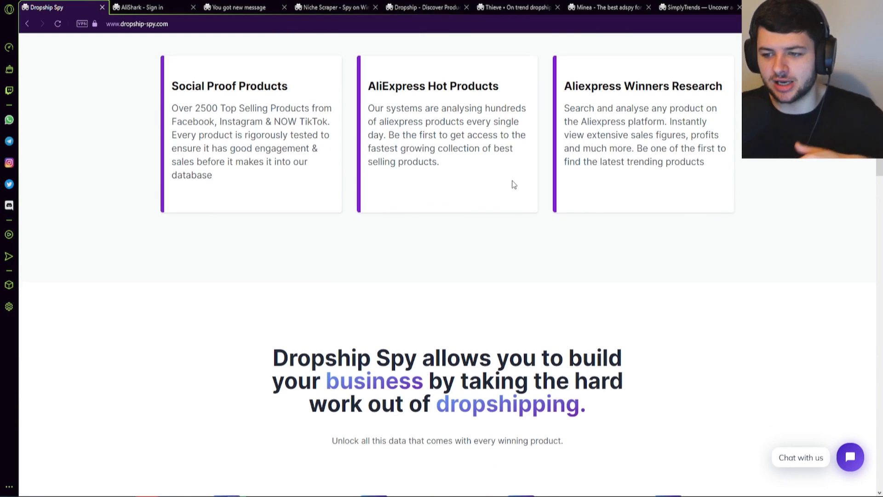
left_click_drag(633, 135, 696, 134)
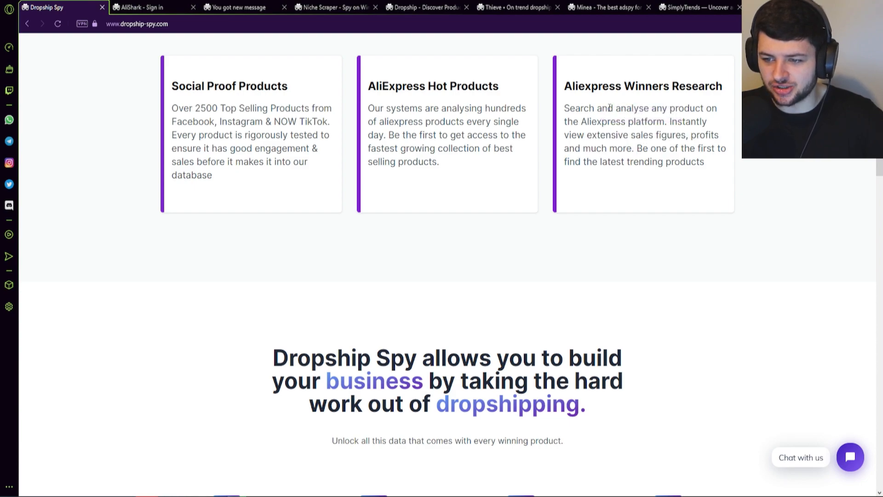
Step: Scroll through Dropship Spy's data-features grid to the Reviews, Suppliers and Influencers cards
scroll("down", 3)
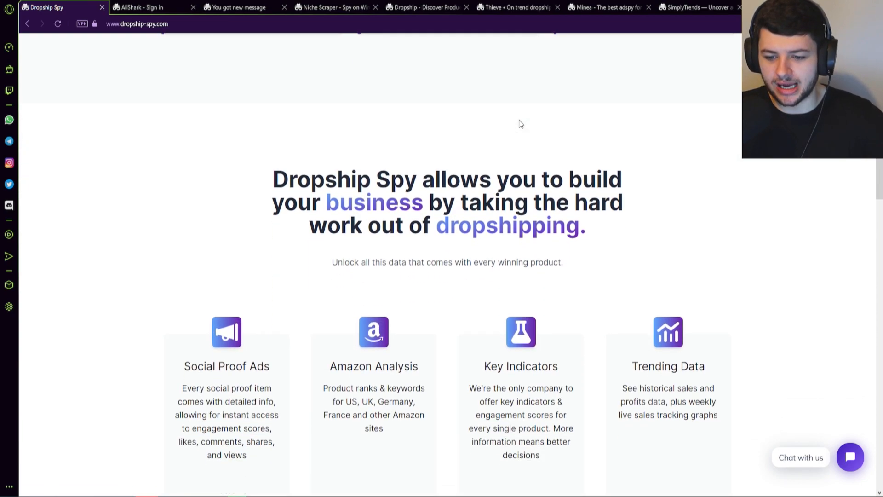
scroll("down", 3)
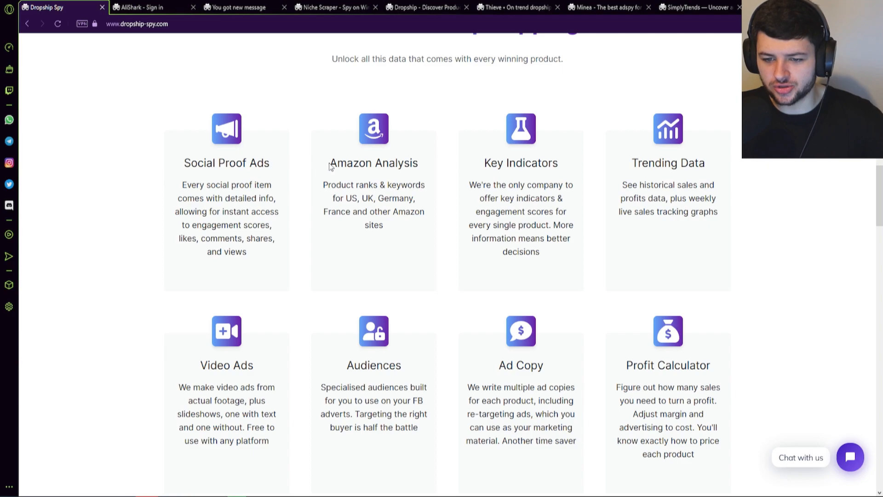
mouse_move(383, 181)
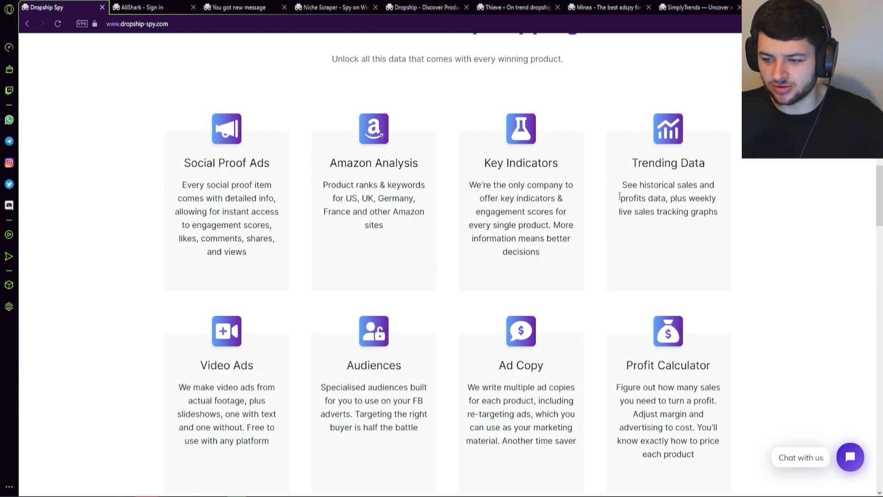
scroll("down", 3)
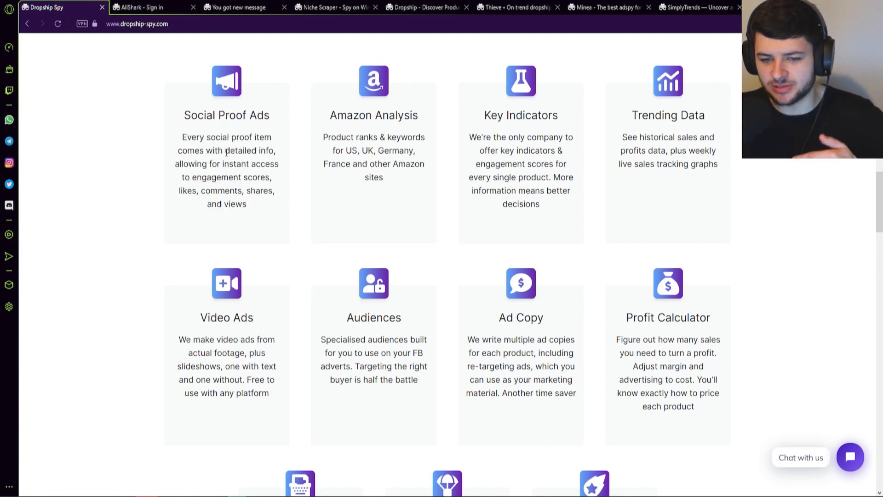
scroll("down", 3)
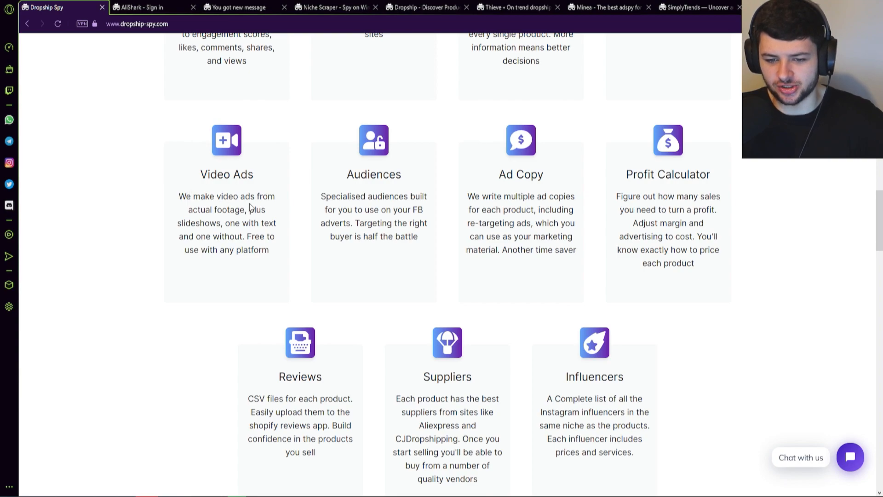
mouse_move(209, 192)
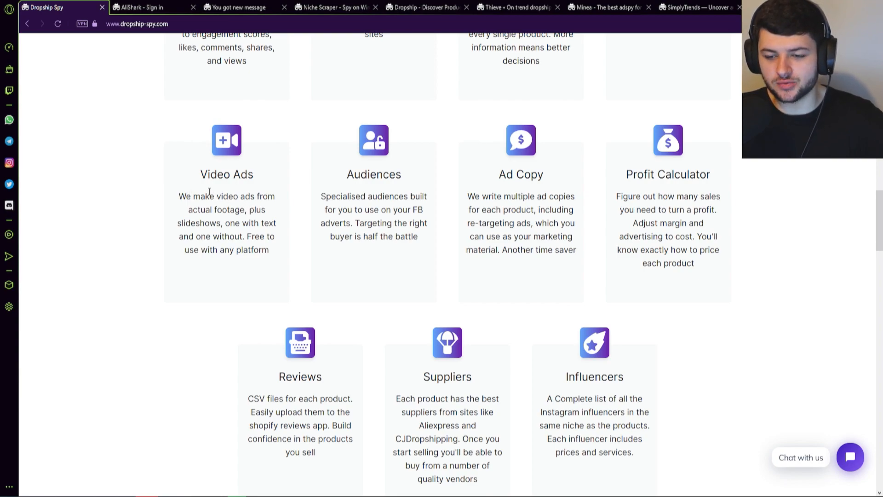
scroll("down", 3)
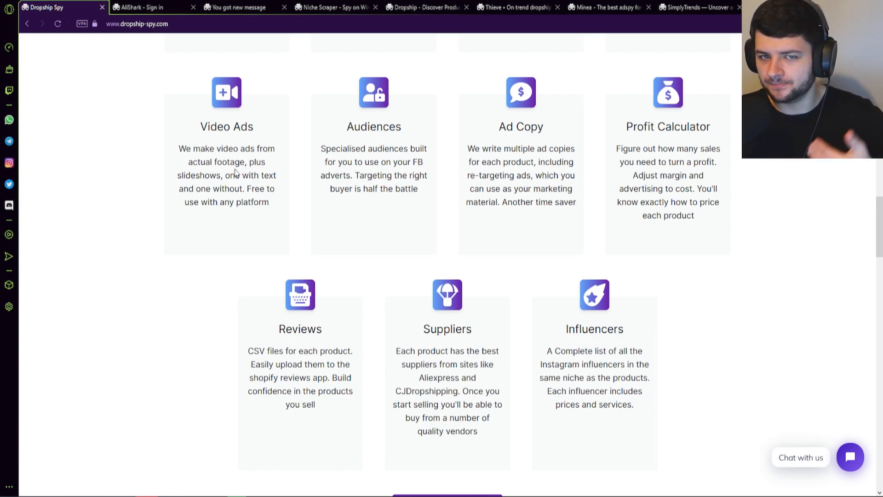
mouse_move(736, 72)
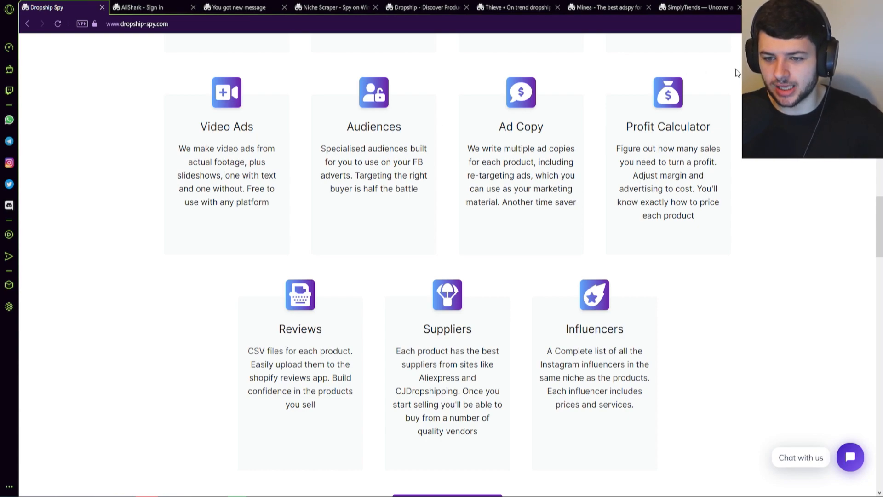
Step: Scroll past Dropship Spy's testimonials and sign-up banner to the FAQ section
scroll("down", 3)
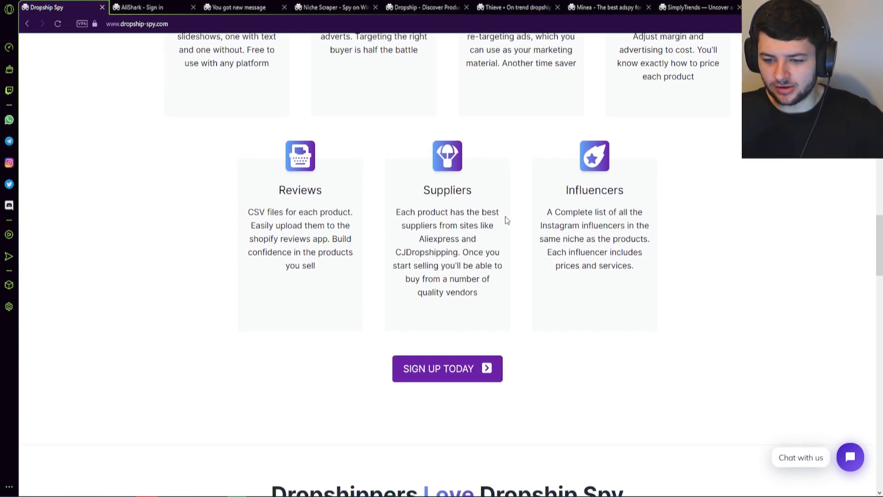
scroll("down", 3)
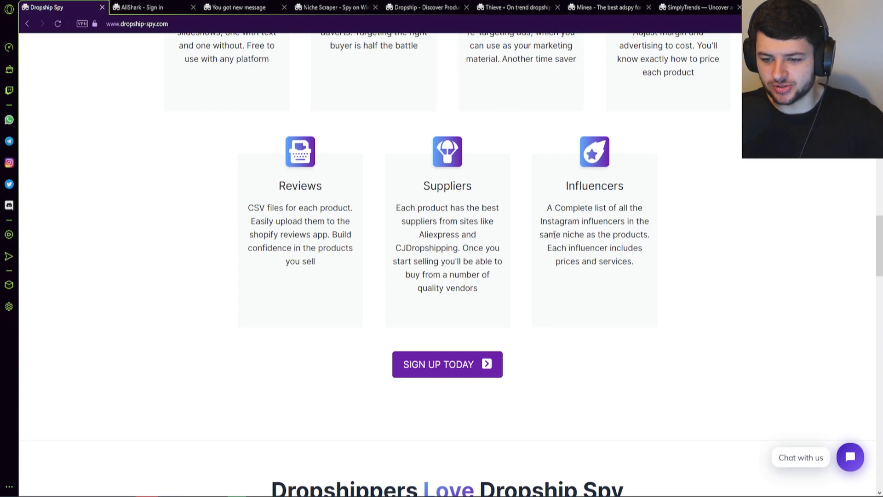
scroll("down", 3)
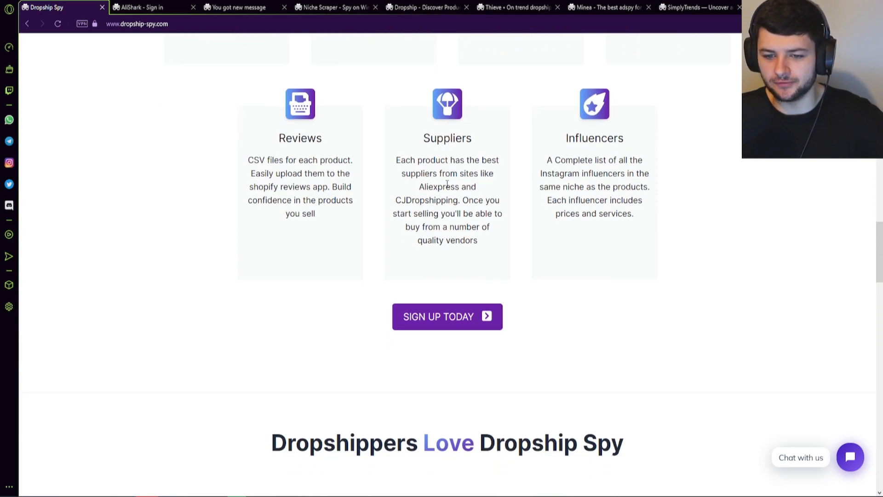
scroll("down", 3)
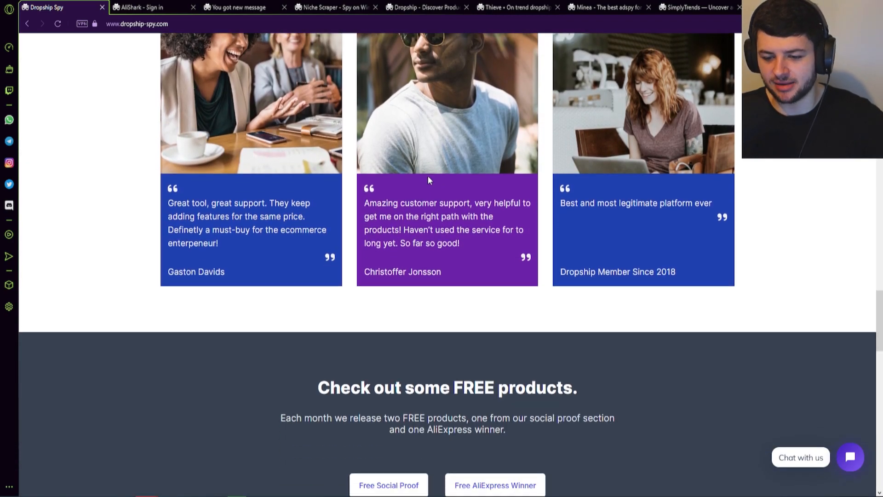
scroll("down", 3)
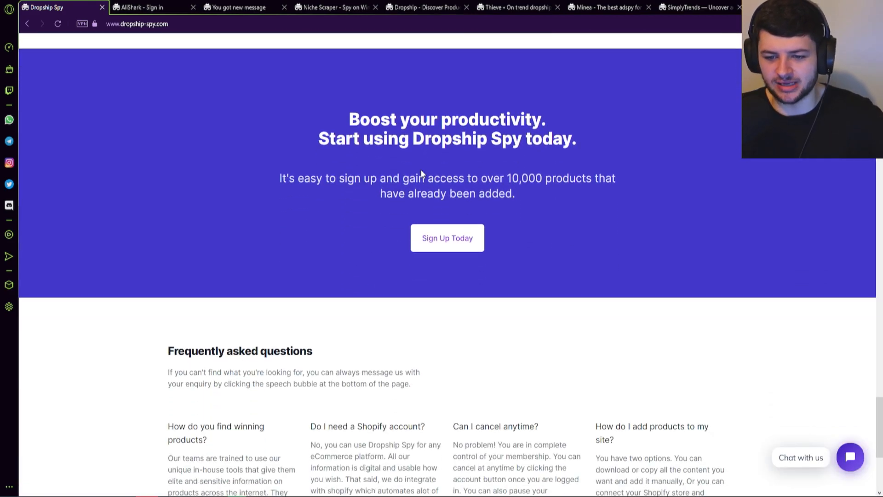
scroll("down", 3)
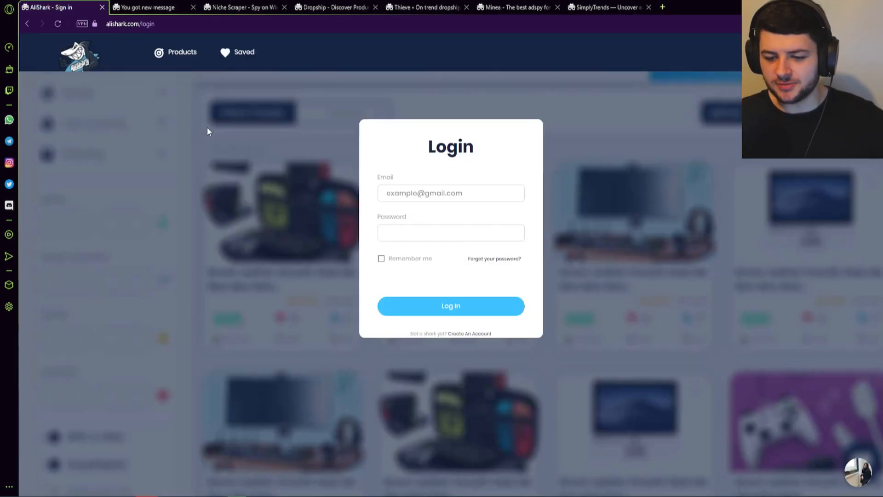
mouse_move(397, 166)
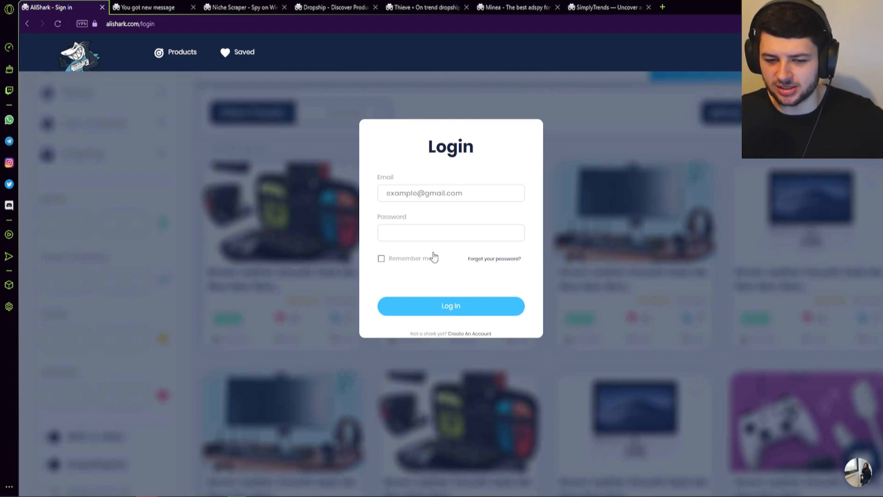
mouse_move(286, 283)
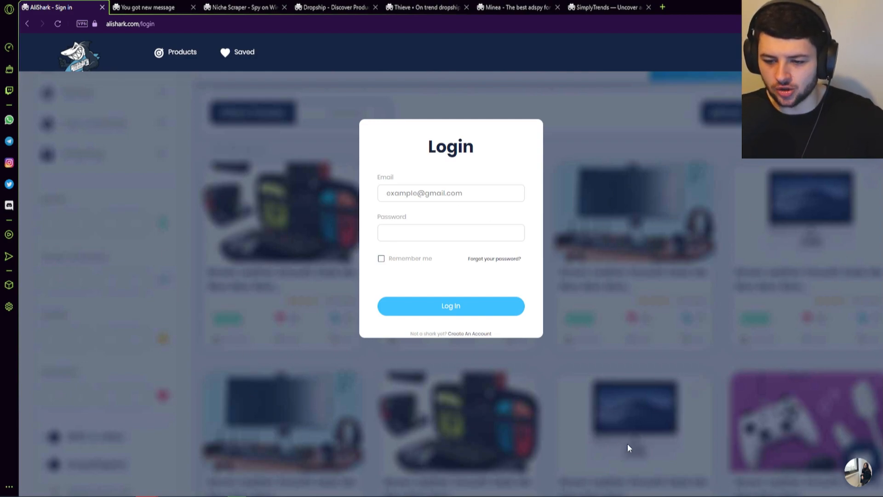
mouse_move(722, 446)
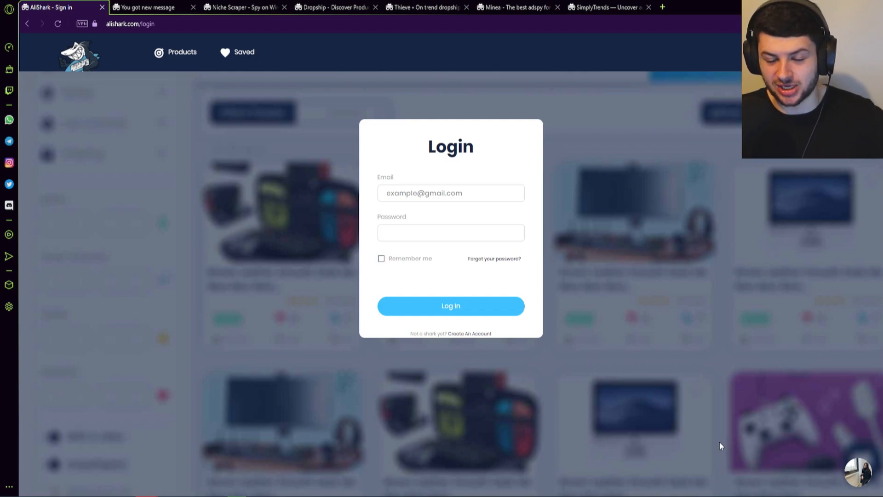
mouse_move(158, 118)
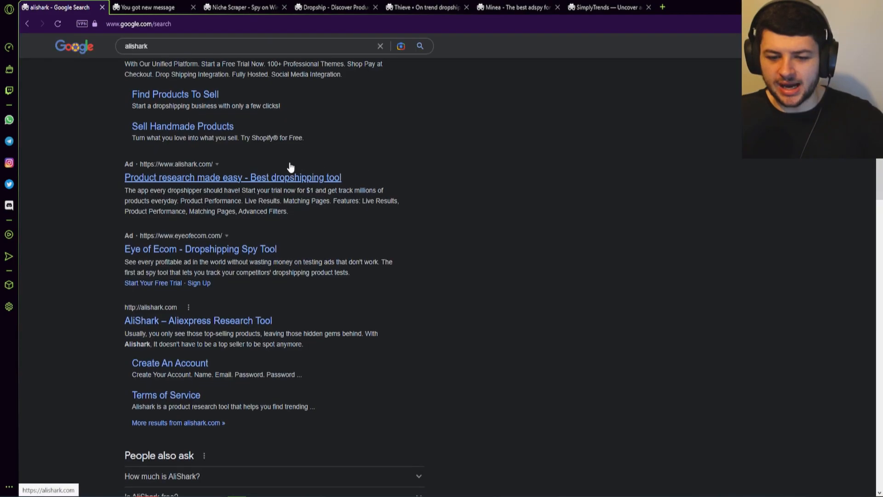
Step: Expand 'Is AliShark free?' and 'How much is AliShark?', showing no free trial and a $20 price
scroll("down", 3)
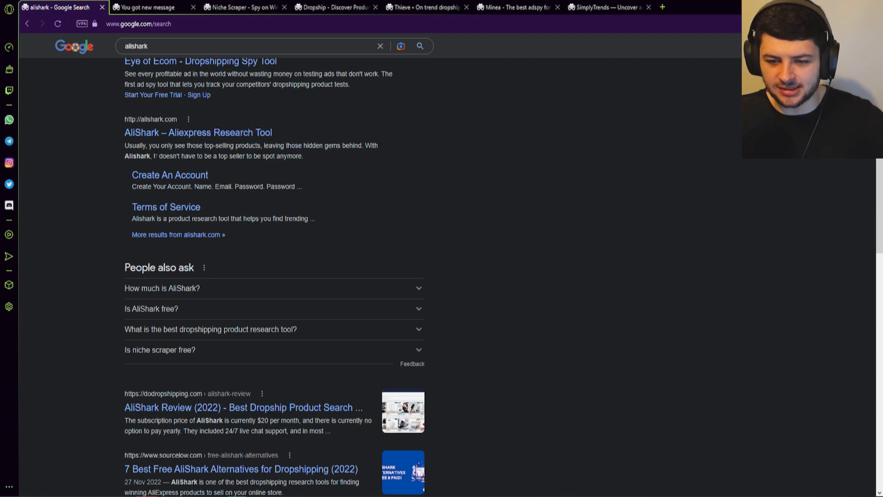
left_click(151, 308)
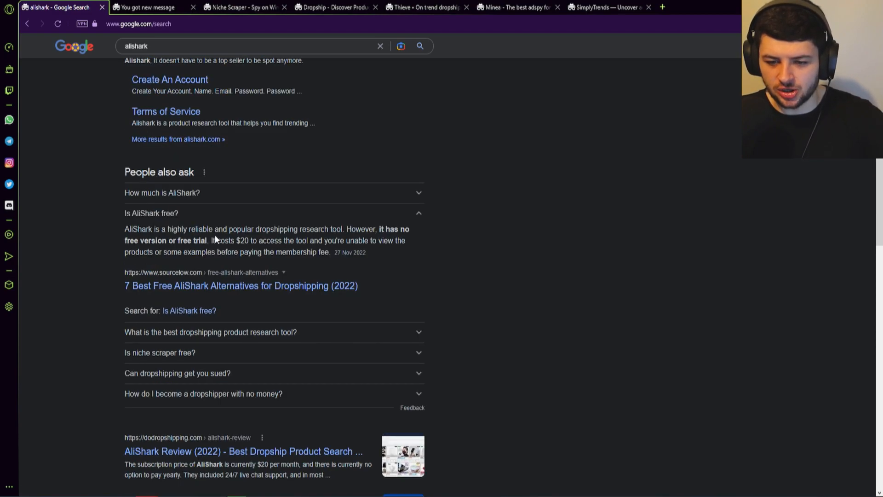
left_click(162, 192)
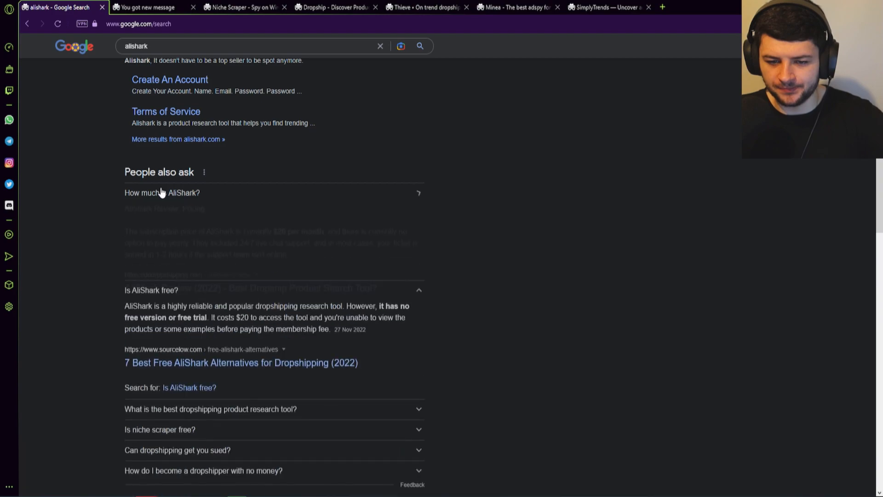
left_click(162, 192)
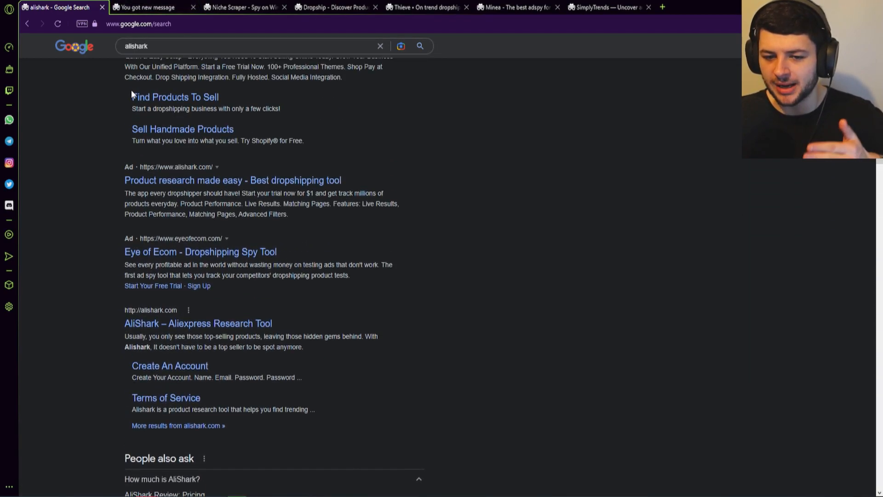
scroll("up", 3)
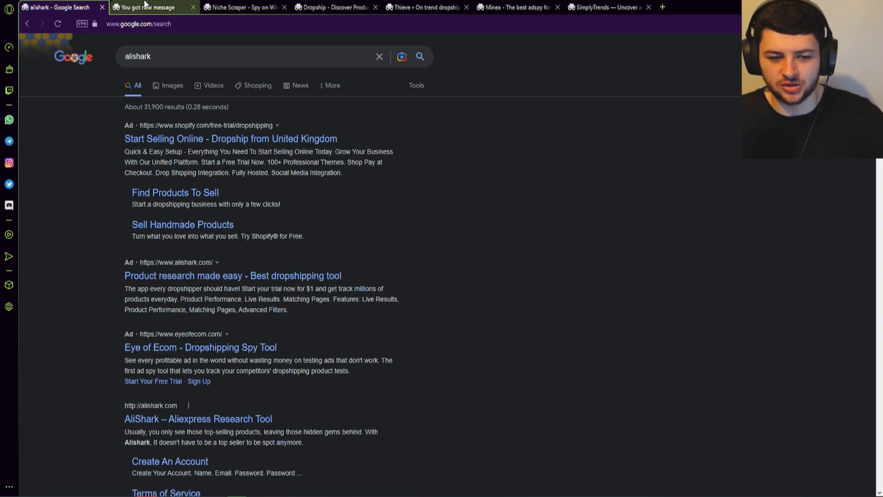
Step: Highlight Sell The Trend's A.I. Product Discovery tagline, then briefly play and stop the intro video
left_click(146, 7)
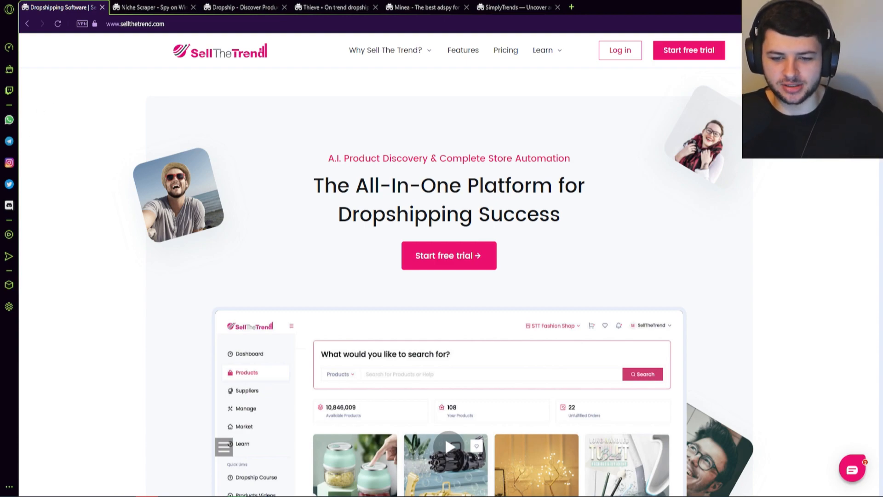
mouse_move(306, 171)
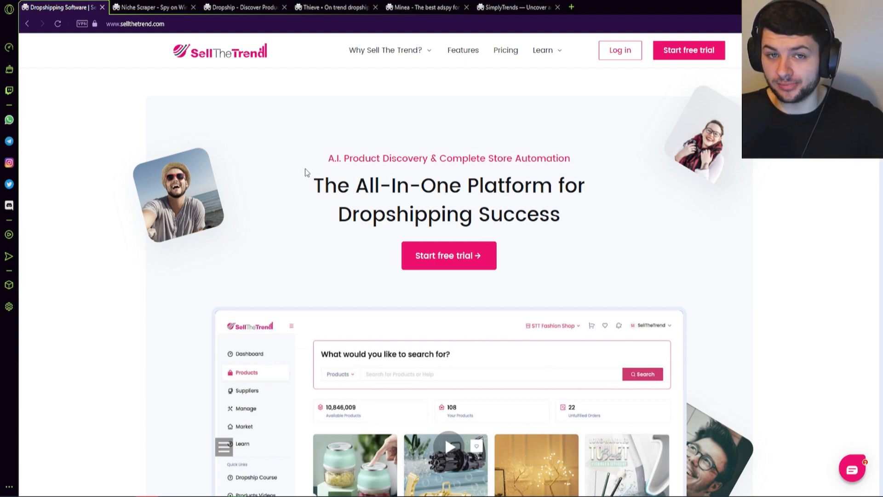
left_click_drag(328, 158, 366, 158)
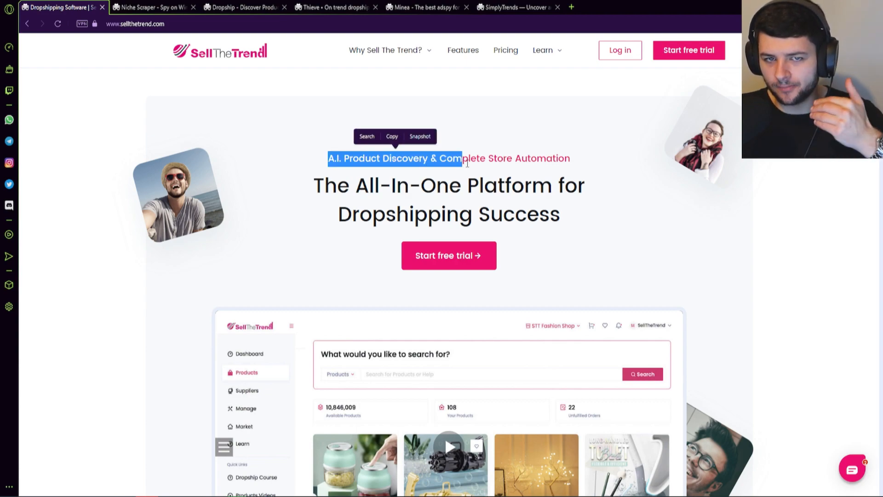
scroll("down", 3)
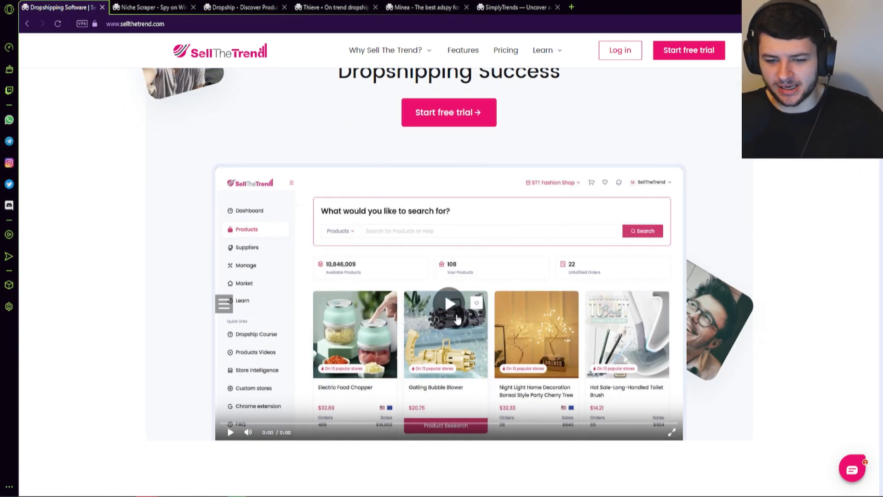
left_click(448, 304)
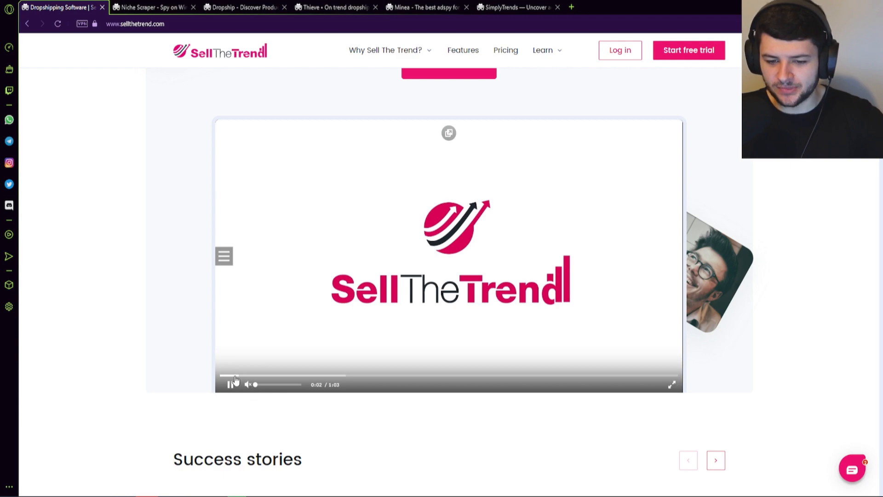
left_click(230, 384)
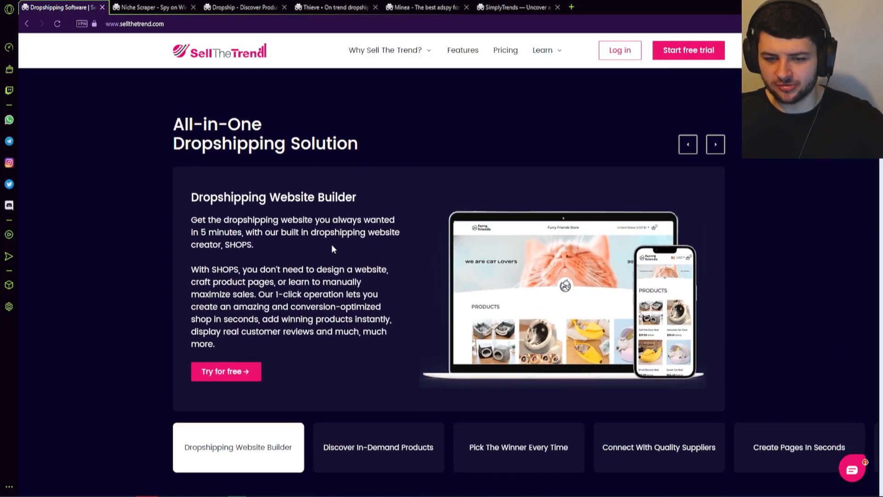
Step: Cycle the feature carousel from Discover In-Demand Products to Pick The Winner Every Time and beyond
scroll("down", 3)
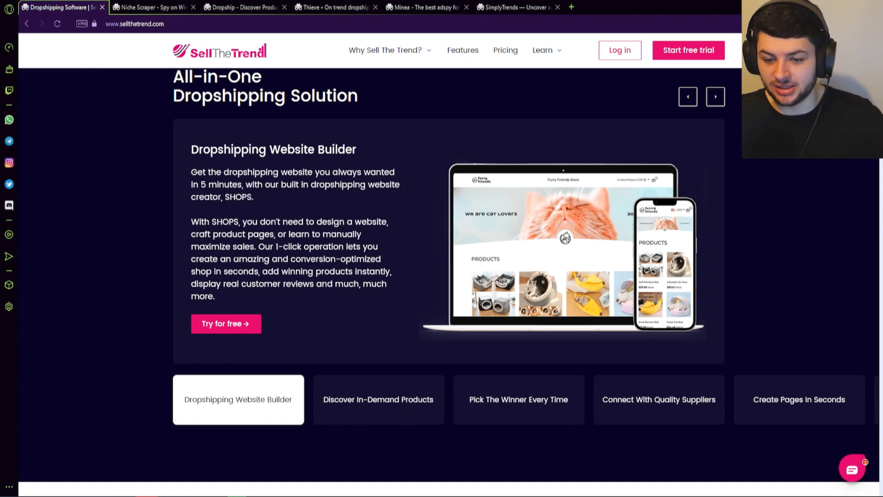
mouse_move(381, 403)
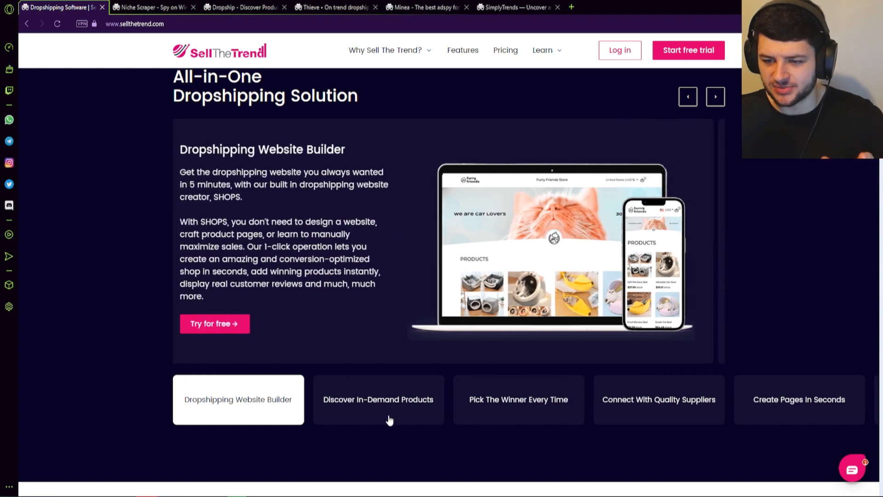
left_click(378, 399)
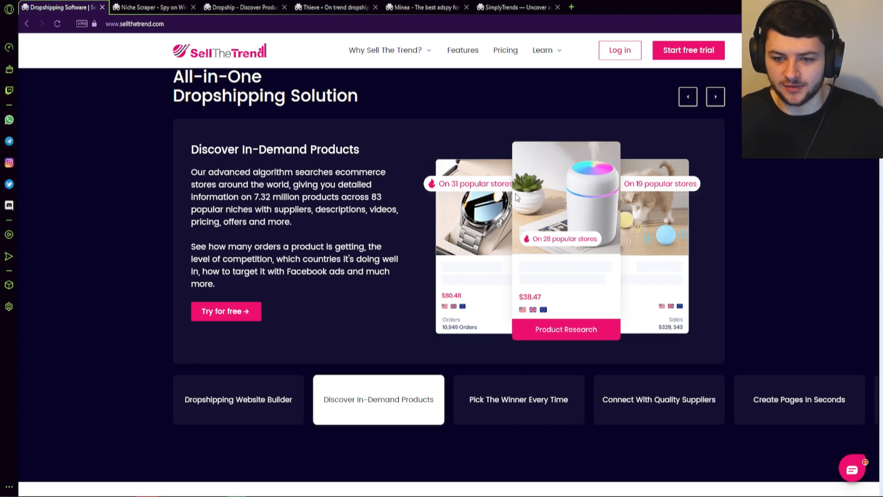
mouse_move(687, 180)
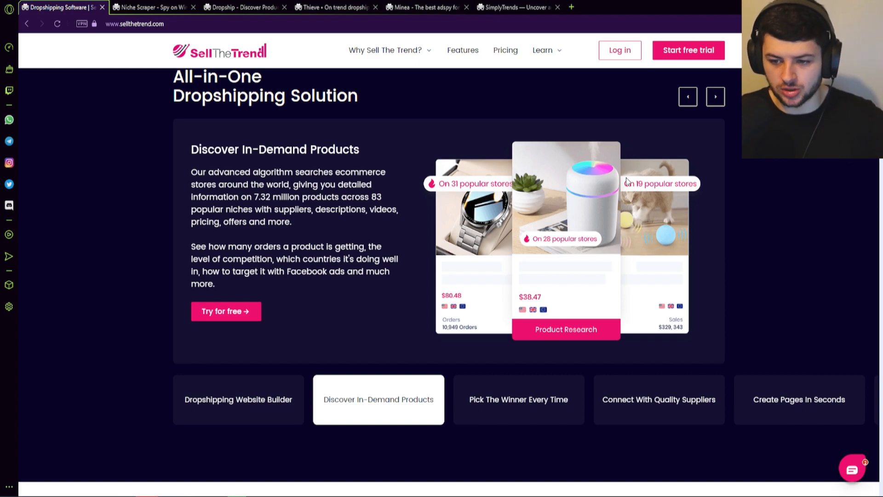
mouse_move(587, 173)
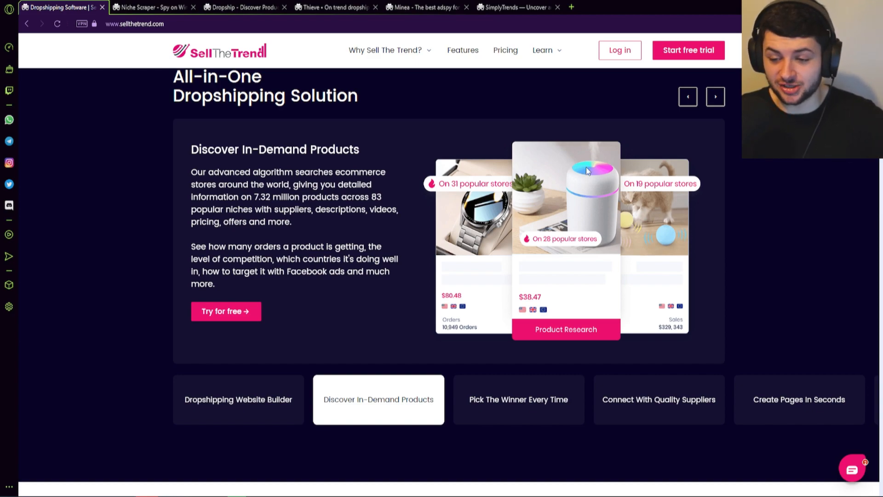
mouse_move(585, 179)
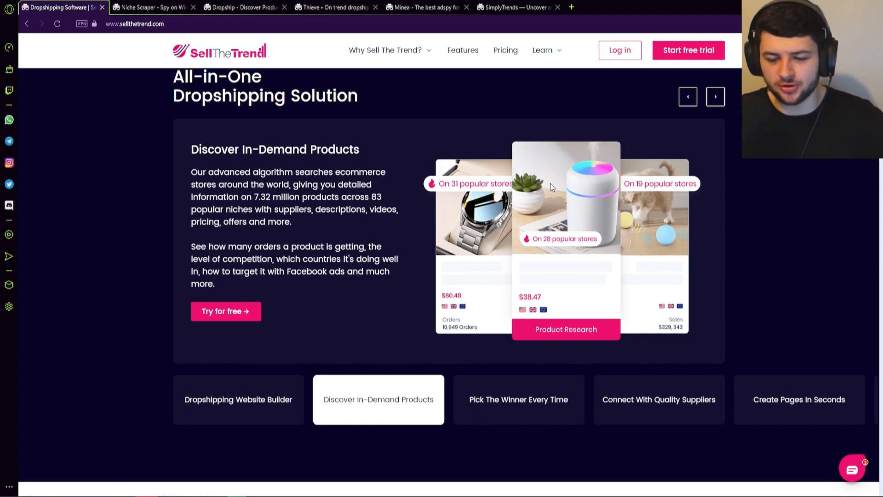
mouse_move(545, 182)
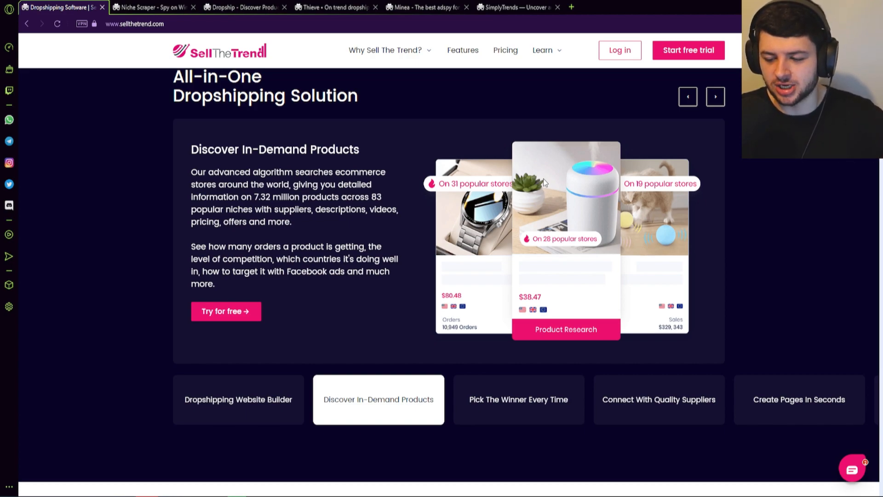
mouse_move(476, 203)
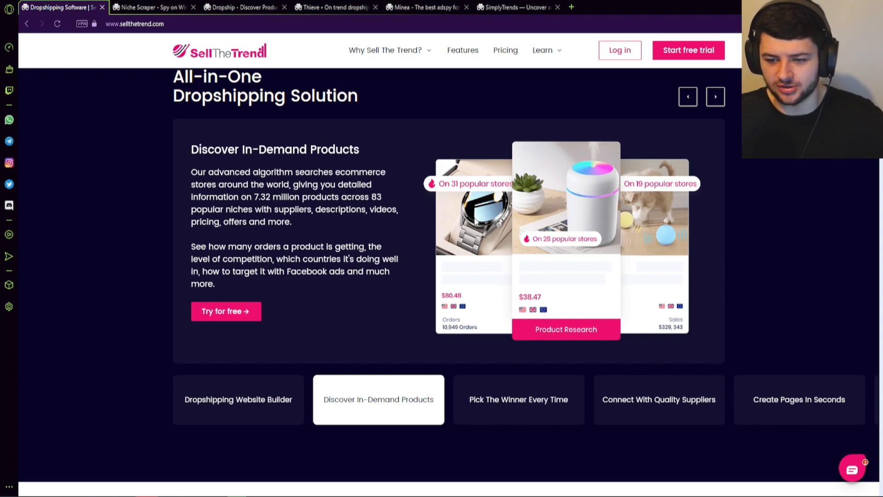
left_click(517, 399)
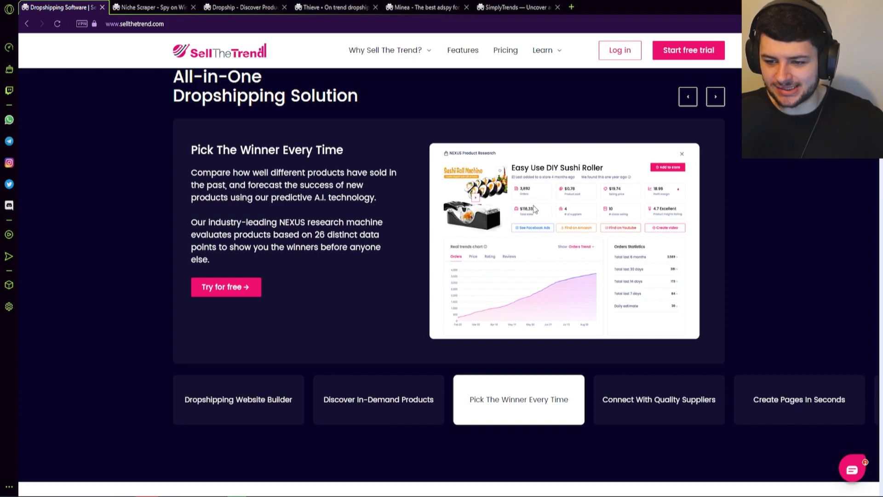
mouse_move(542, 196)
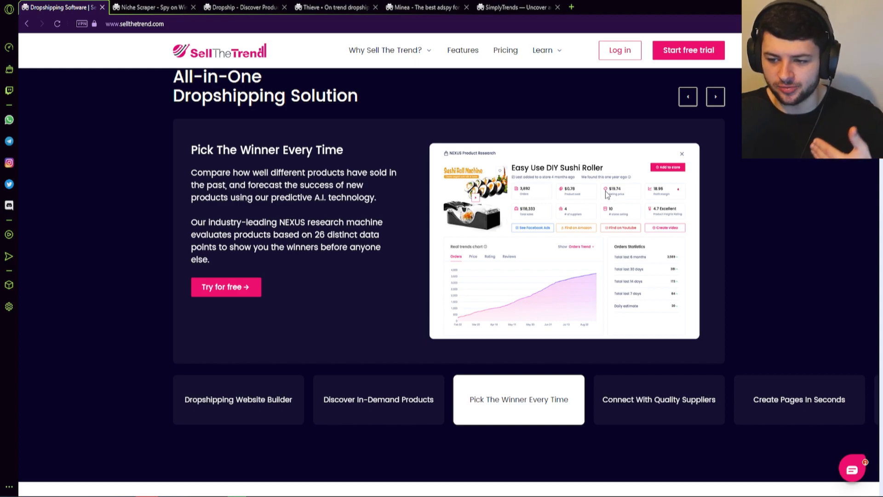
left_click(658, 399)
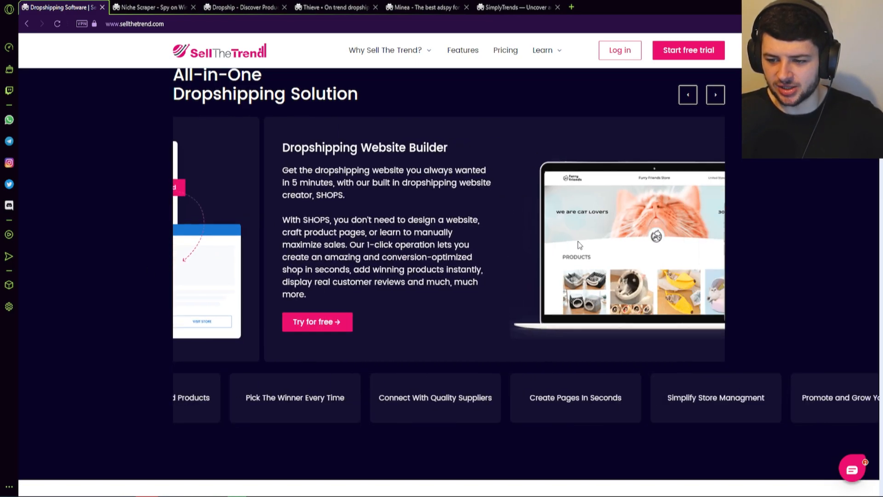
Step: Scroll through Sell The Trend's Find Products To Sell listings and How It Works steps
scroll("down", 3)
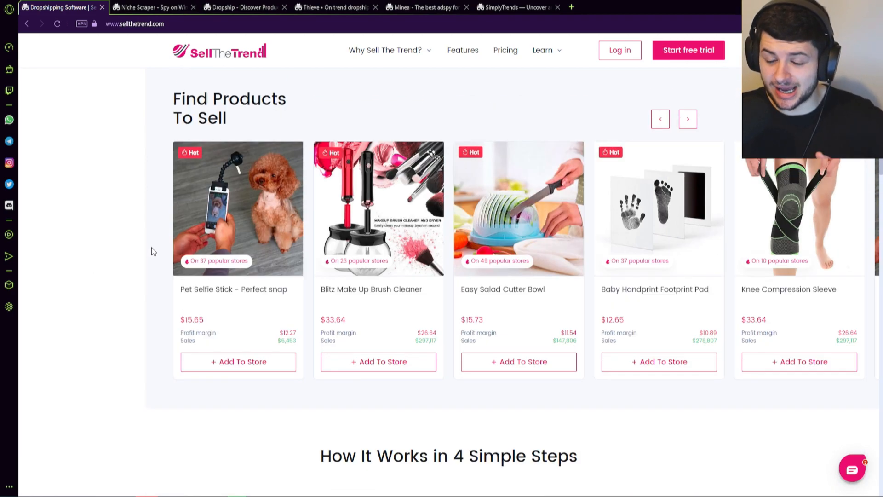
mouse_move(132, 217)
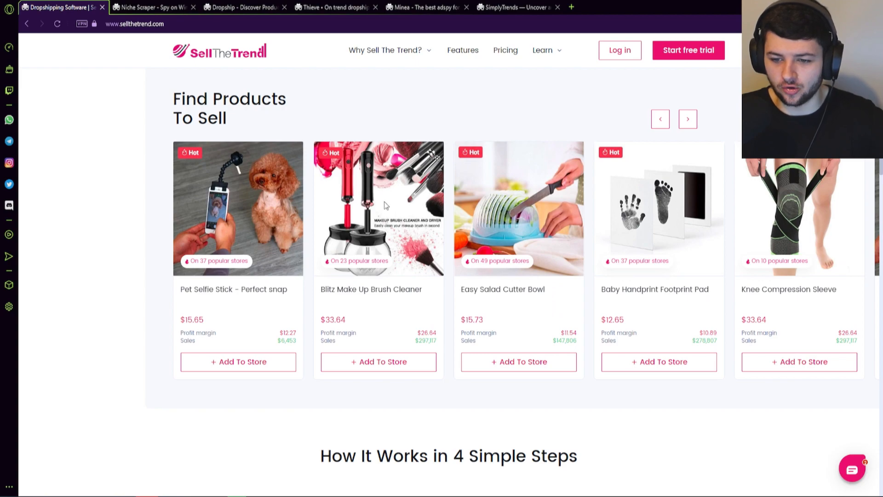
scroll("down", 3)
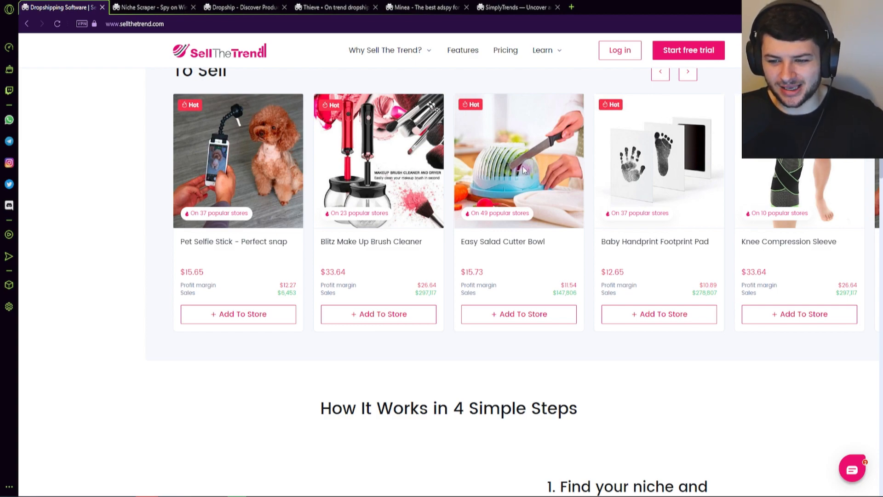
mouse_move(505, 203)
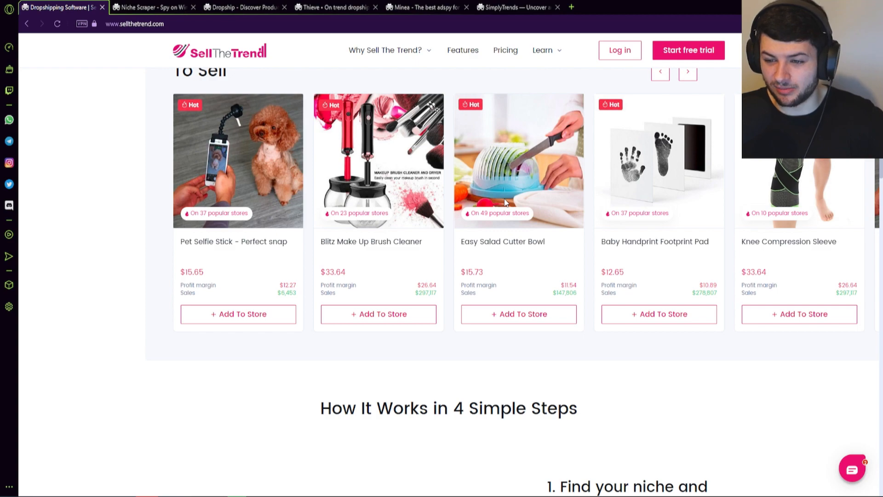
mouse_move(240, 110)
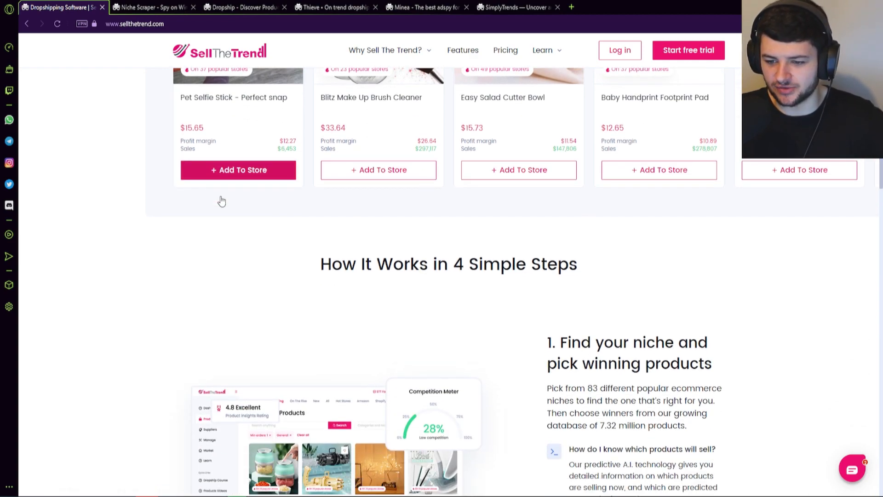
scroll("down", 3)
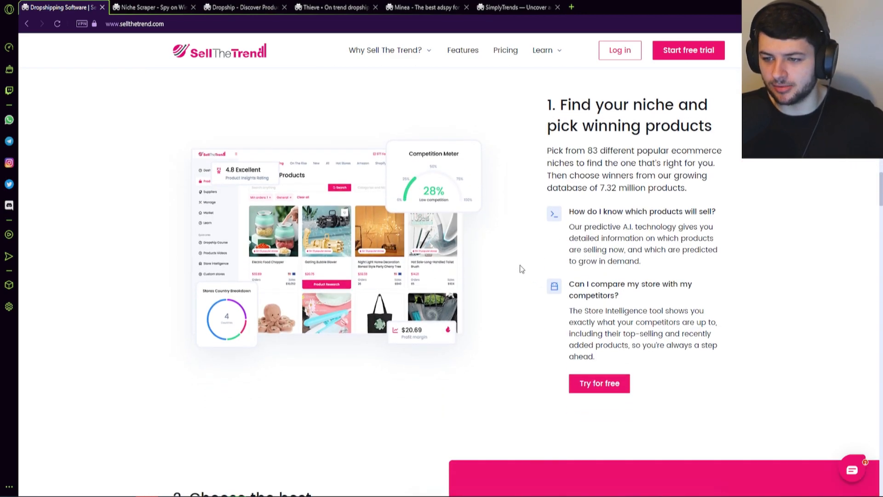
scroll("down", 3)
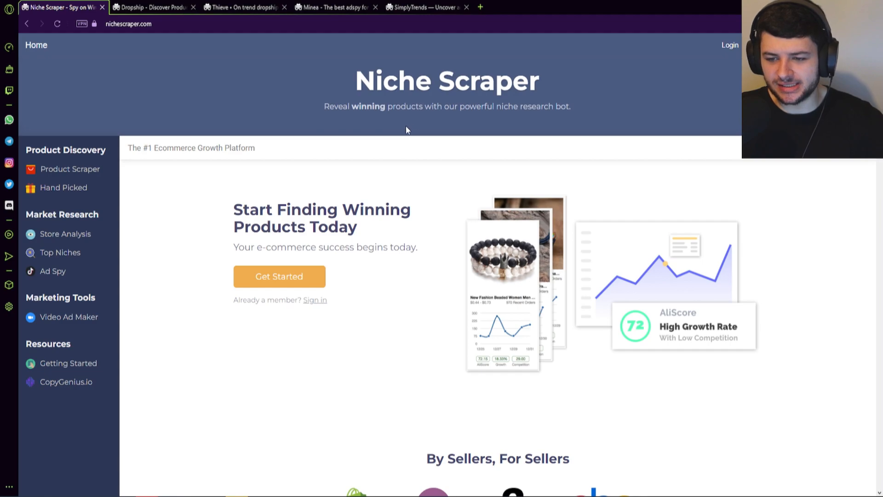
Step: Open Product Scraper, switch its search to Shopify products, then open Store Analysis
scroll("down", 3)
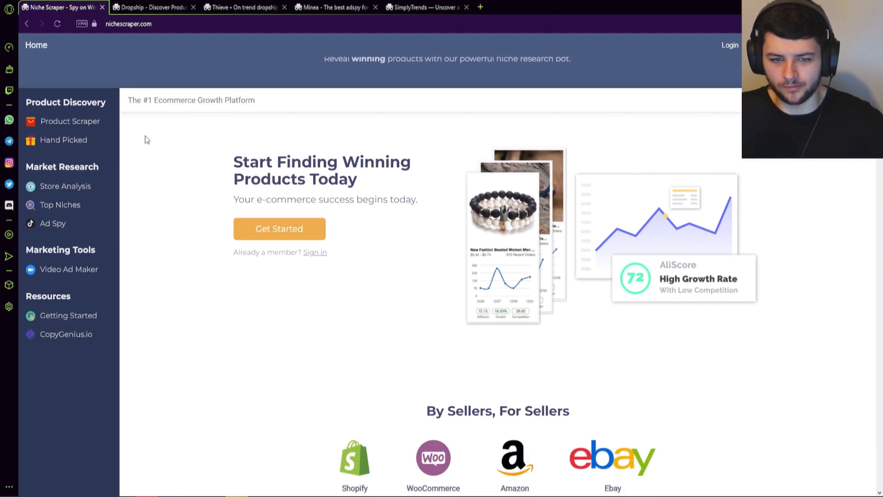
left_click(70, 121)
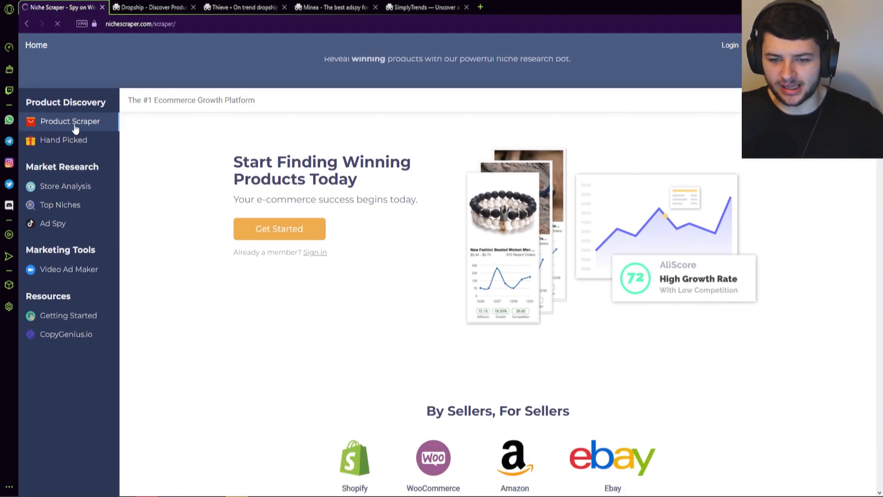
mouse_move(45, 127)
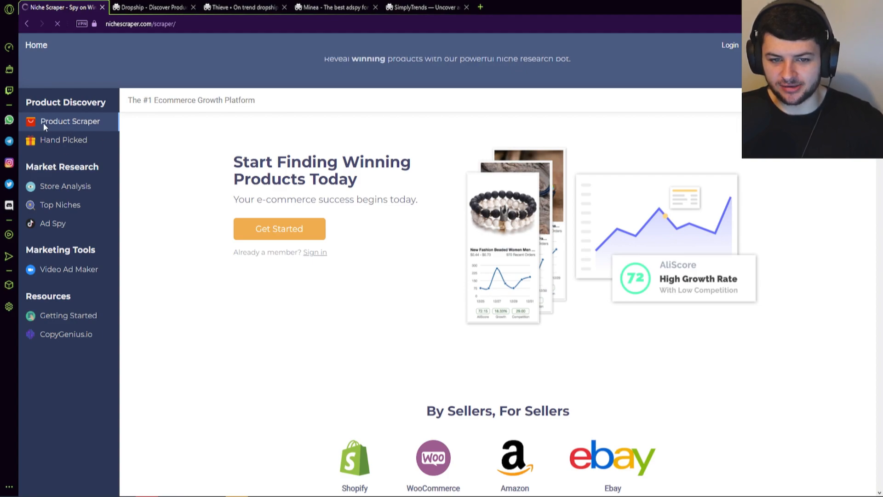
left_click(70, 121)
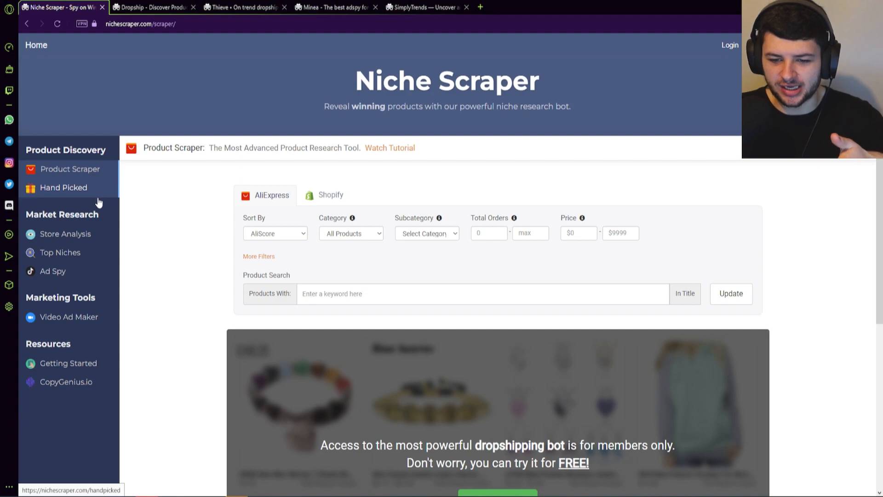
mouse_move(48, 187)
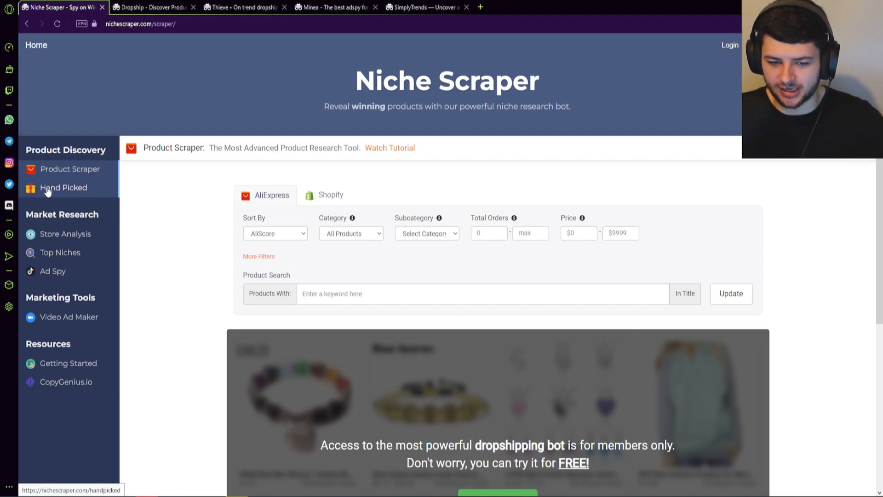
scroll("down", 3)
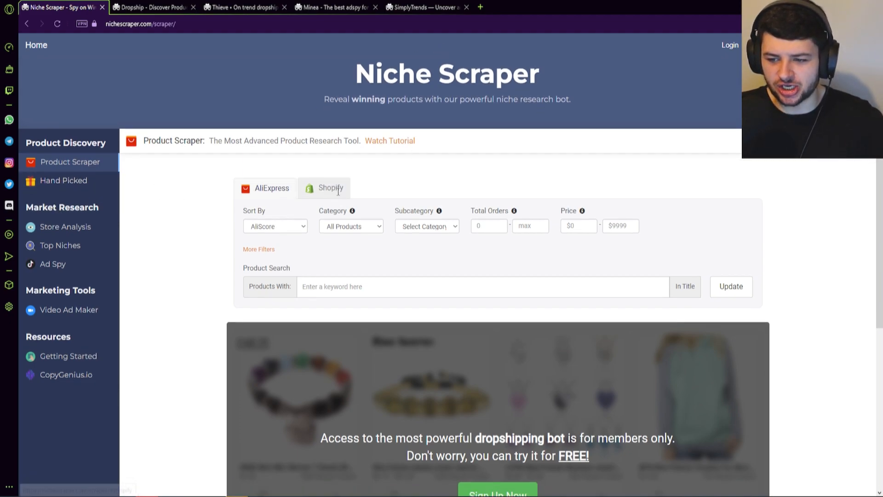
scroll("down", 3)
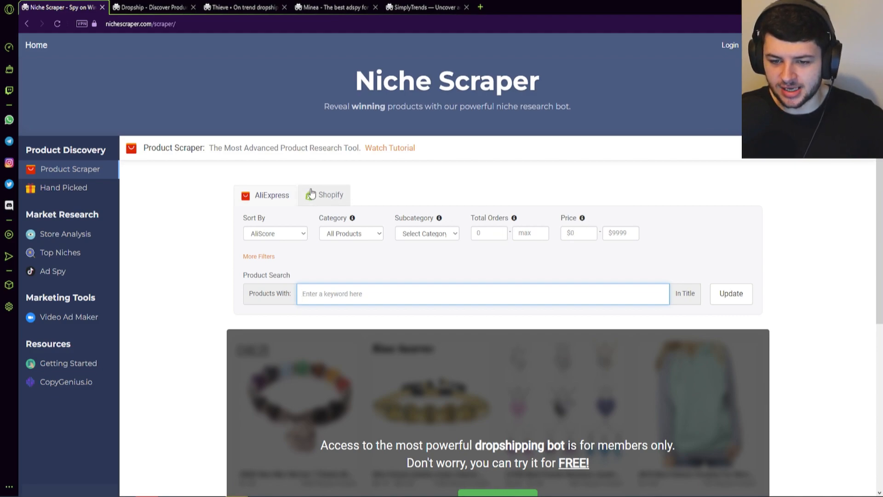
left_click(329, 194)
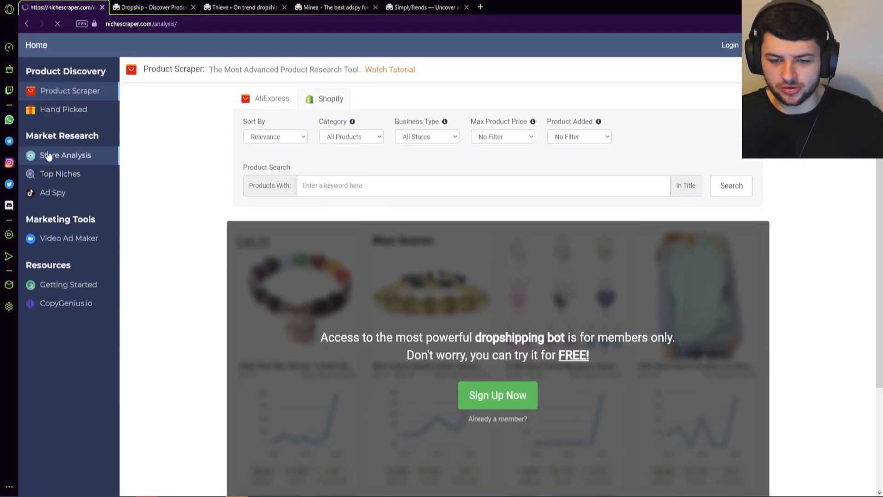
left_click(64, 155)
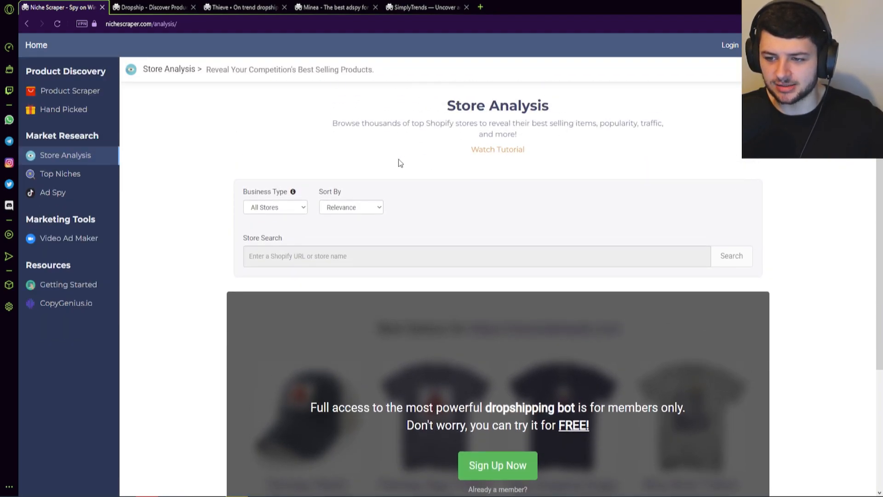
Step: View Niche Scraper's Top Niches rankings, then its members-only Ad Spy for TikTok and Facebook ads
left_click(60, 173)
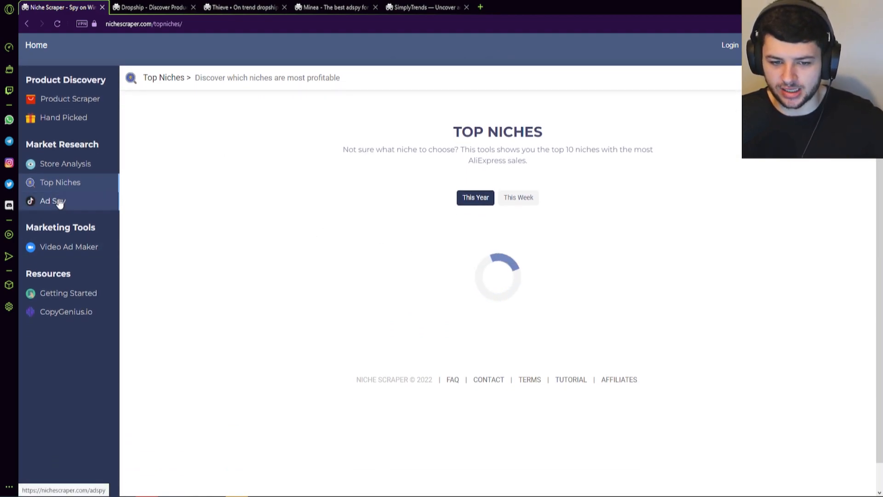
left_click(53, 201)
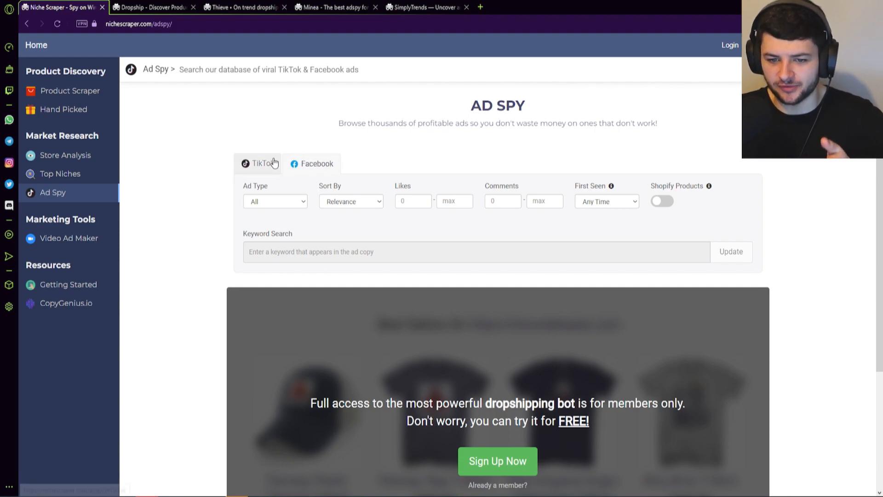
Step: Browse the Video Ad Maker's Facebook video ad settings for images, music and text
left_click(68, 237)
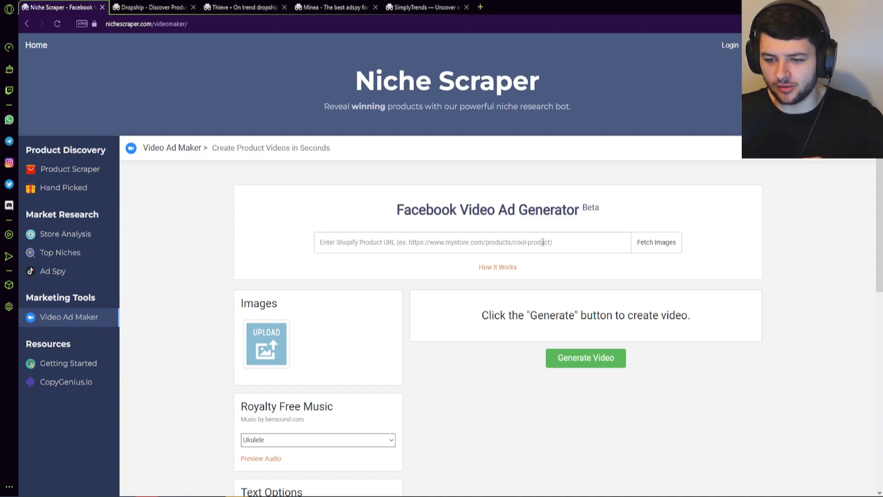
scroll("down", 3)
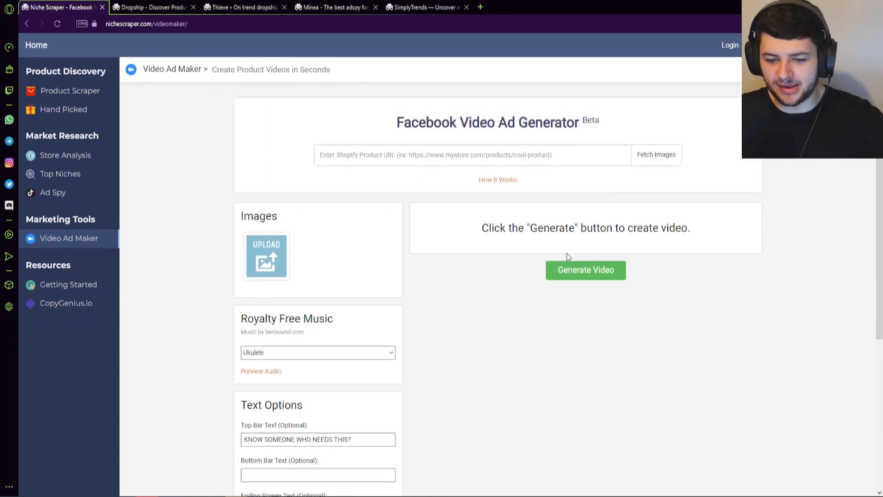
scroll("down", 3)
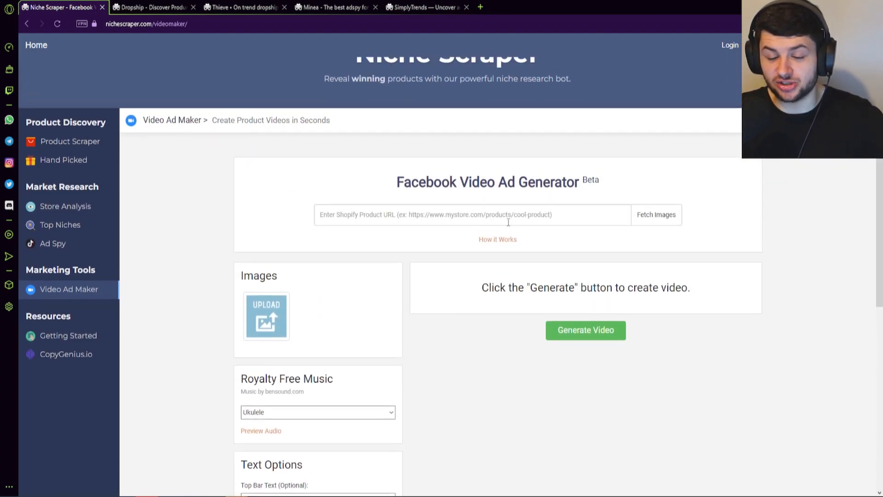
scroll("down", 3)
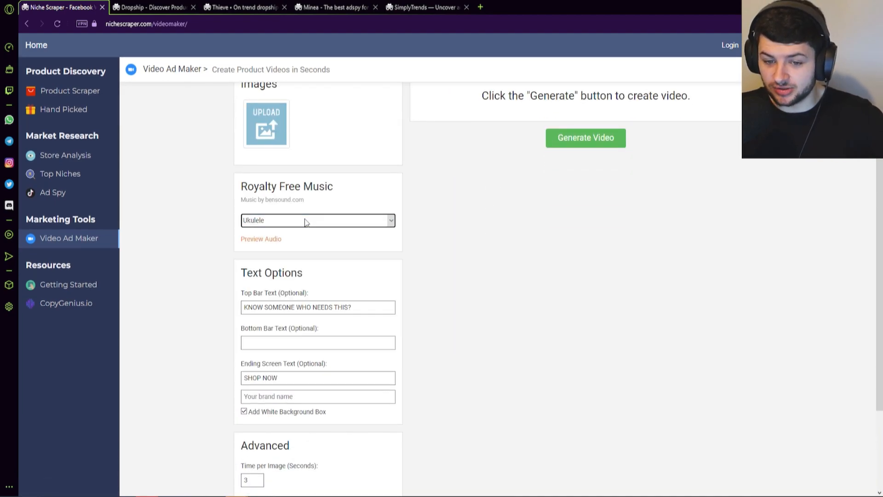
mouse_move(372, 179)
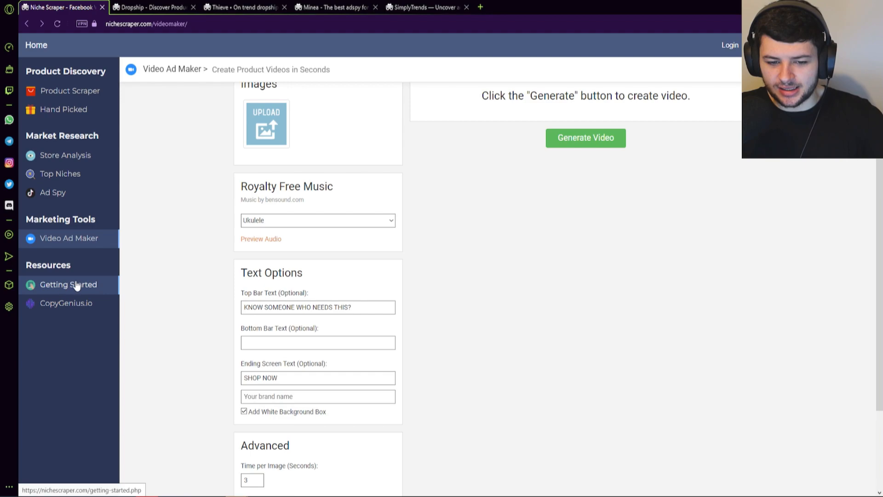
Step: Open CopyGenius.io from the Niche Scraper sidebar in a new tab
left_click(66, 303)
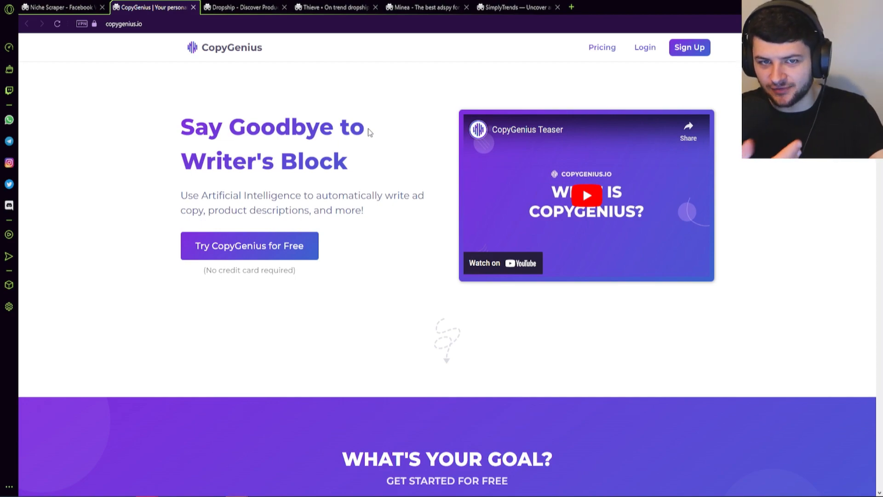
mouse_move(402, 132)
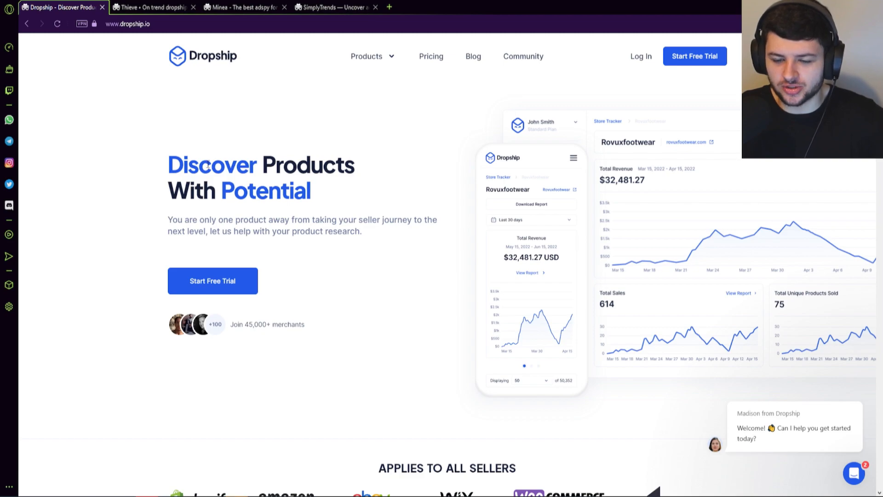
Step: Scroll Dropship.io's homepage past the product demo, testimonials, free-trial offer and blog to the footer
scroll("down", 3)
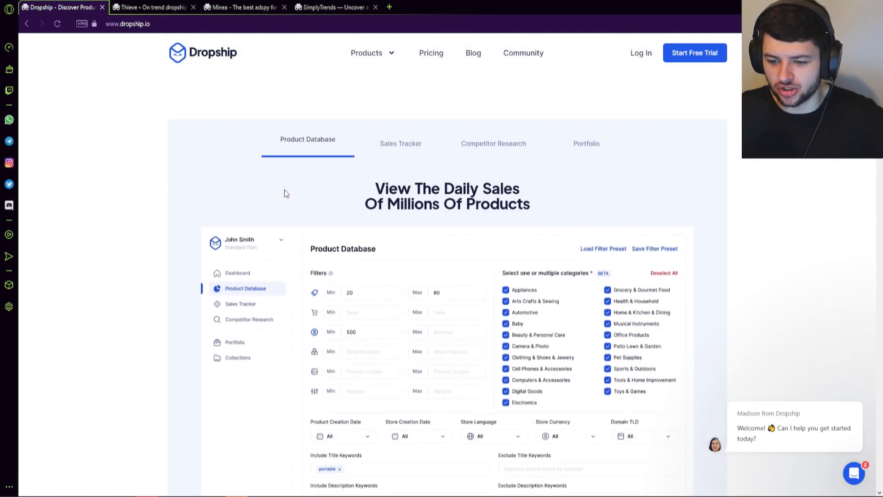
scroll("down", 3)
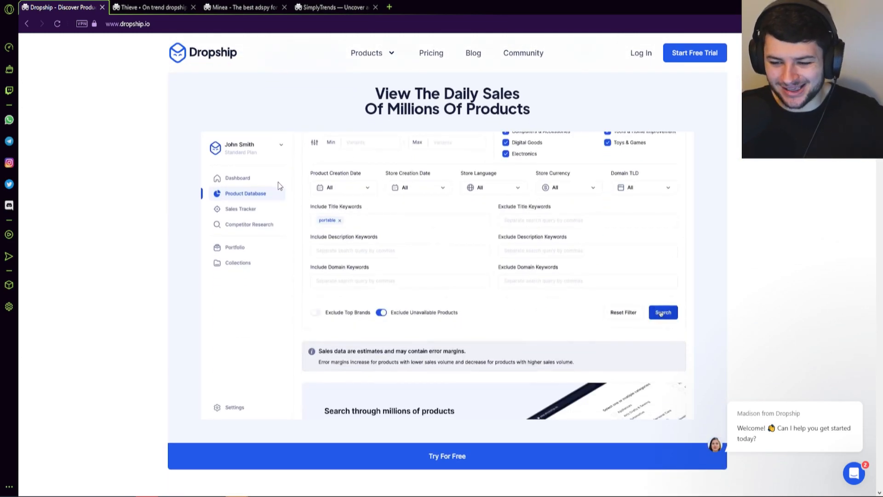
left_click(662, 312)
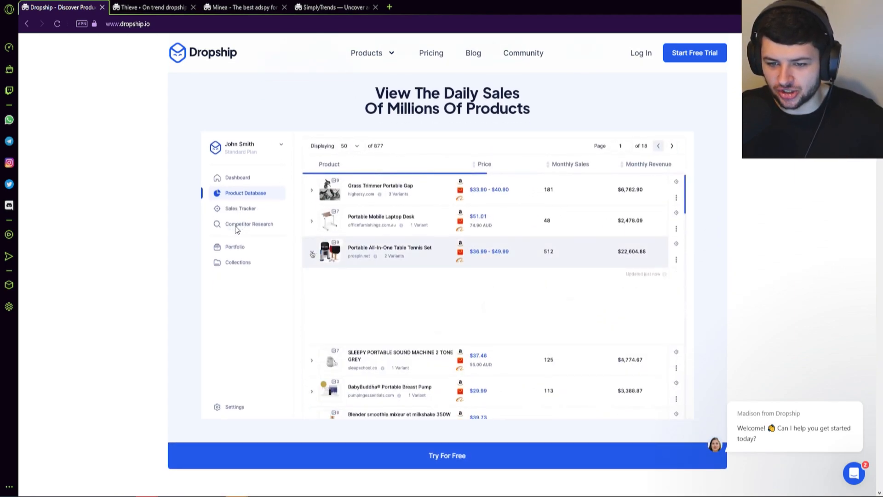
scroll("down", 3)
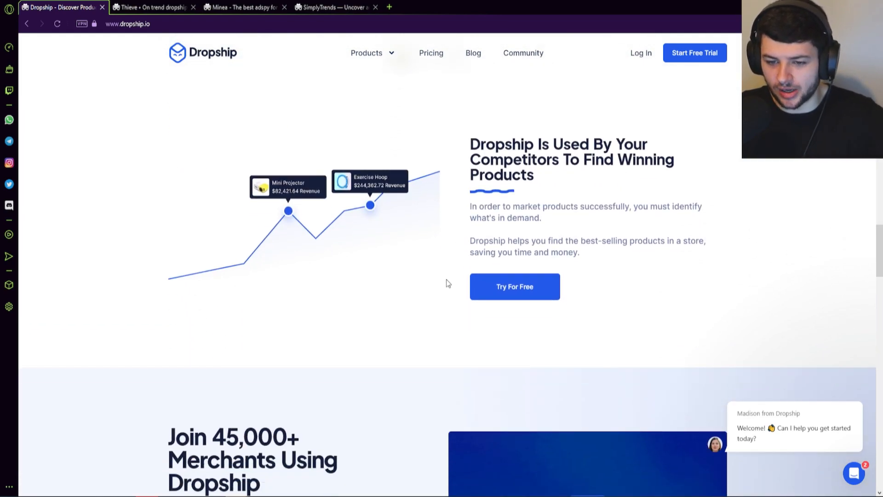
mouse_move(512, 211)
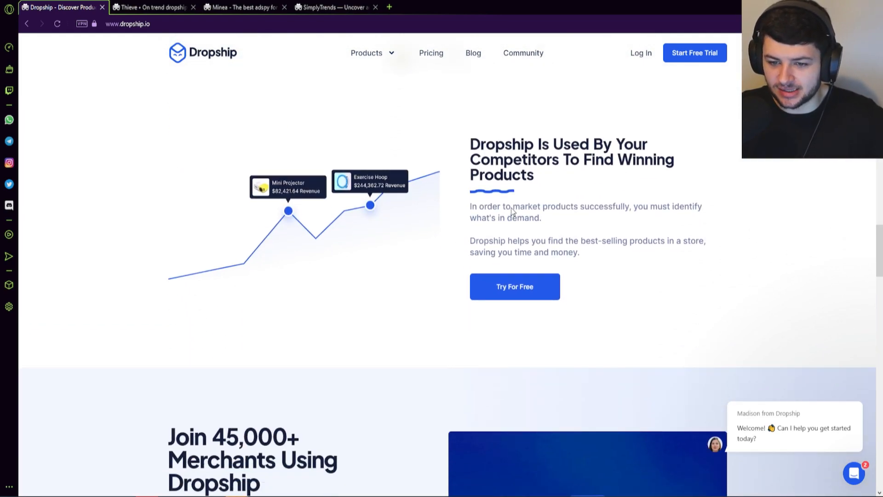
scroll("down", 3)
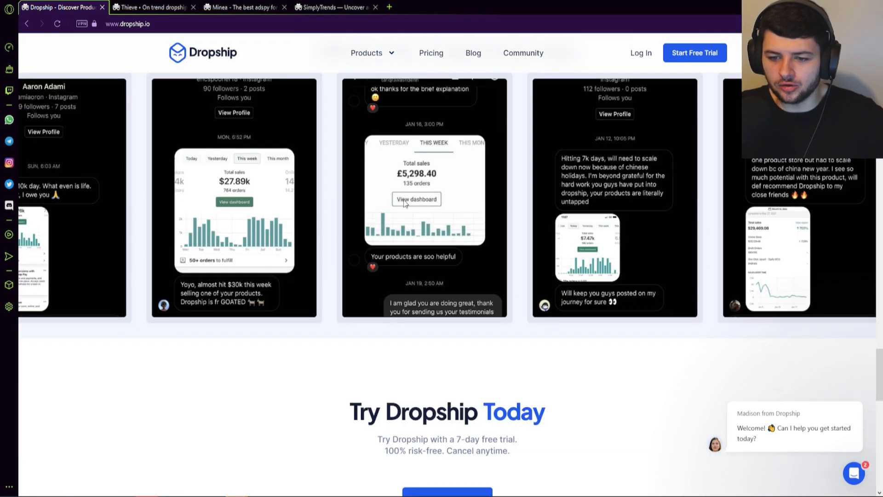
scroll("down", 3)
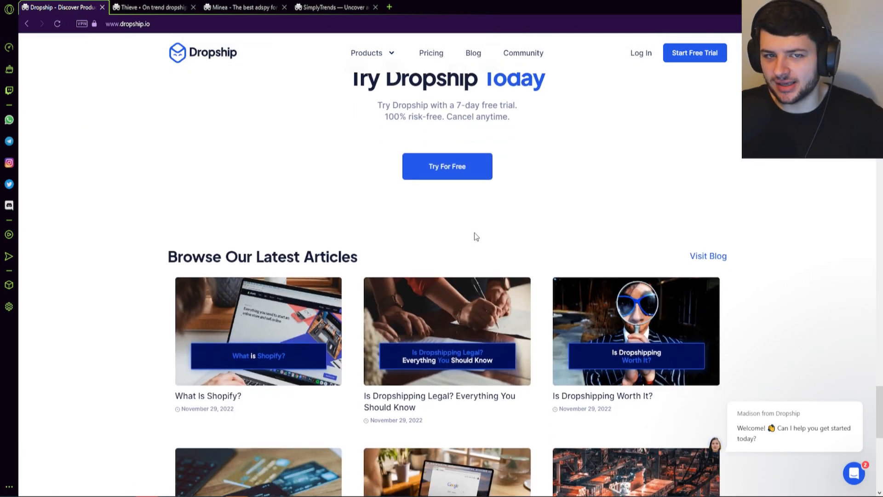
scroll("down", 3)
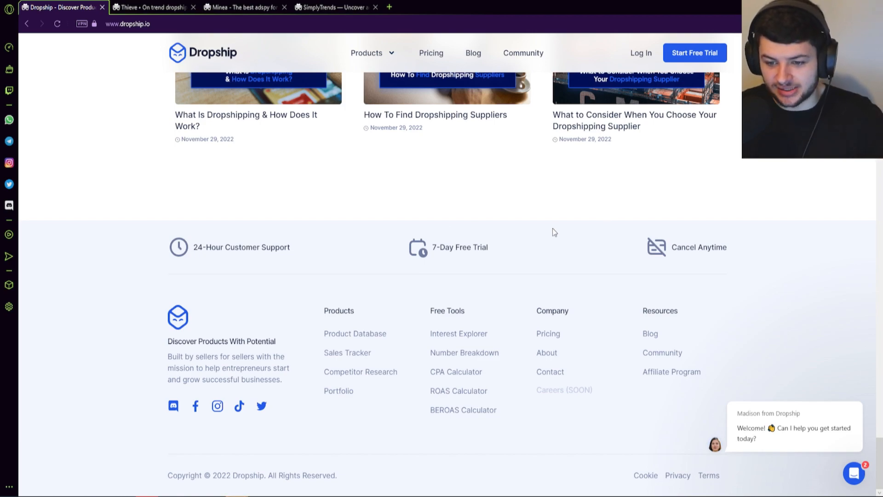
mouse_move(541, 251)
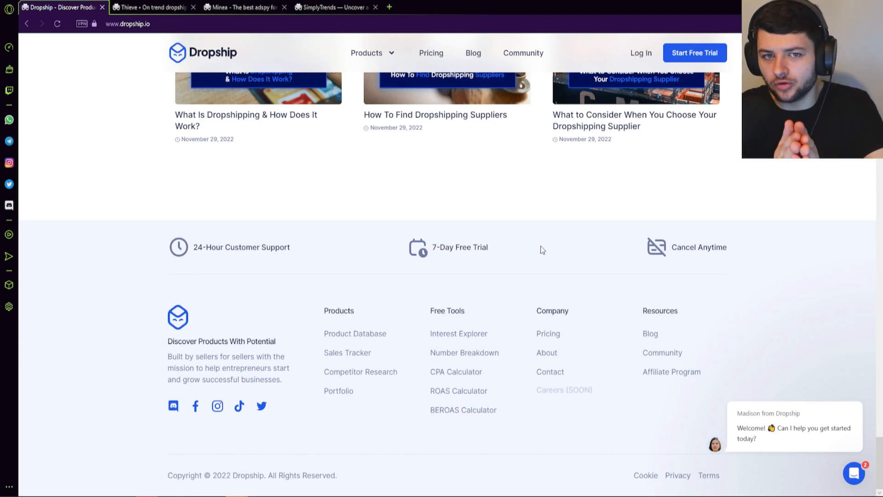
mouse_move(590, 258)
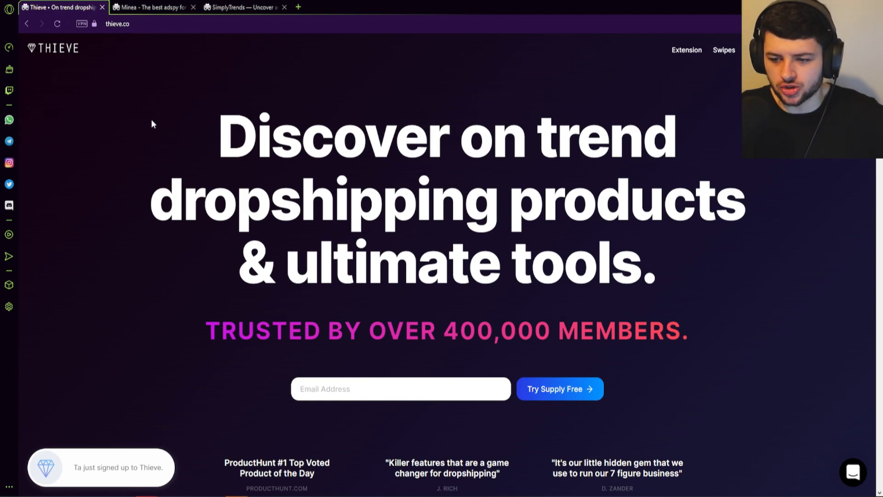
Step: Load more products into Thieve's homepage showcase and scroll through them
scroll("down", 3)
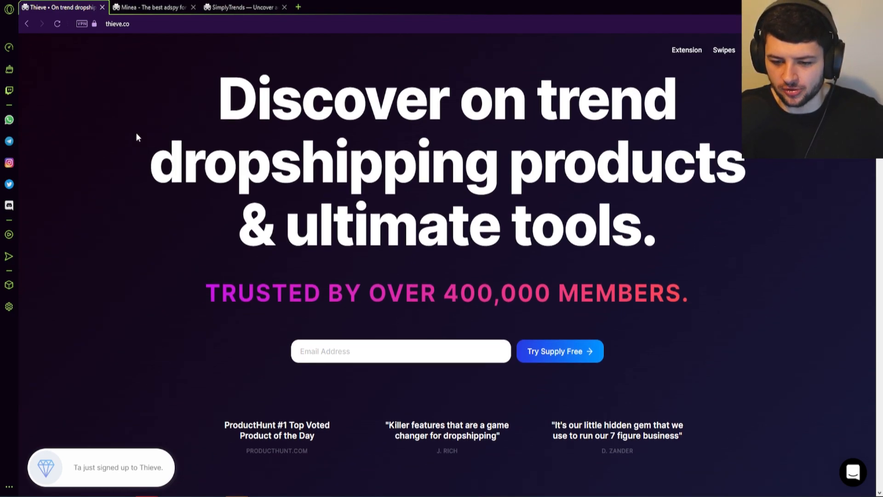
scroll("down", 3)
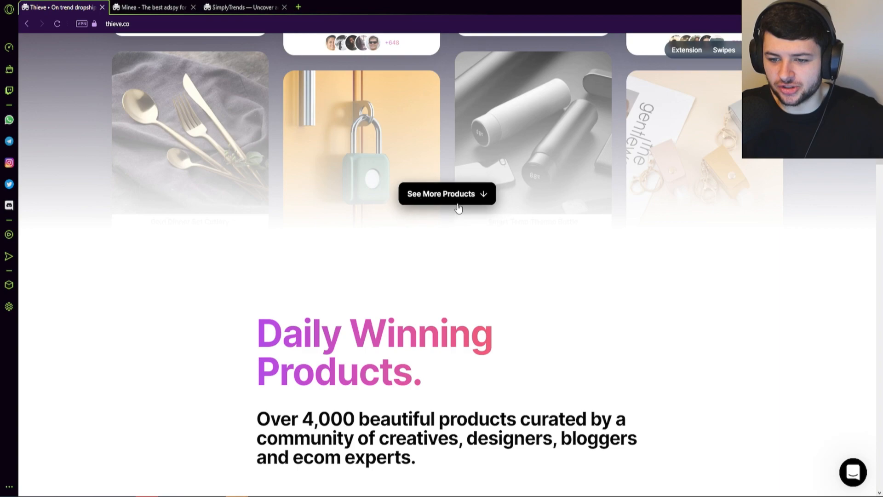
left_click(446, 194)
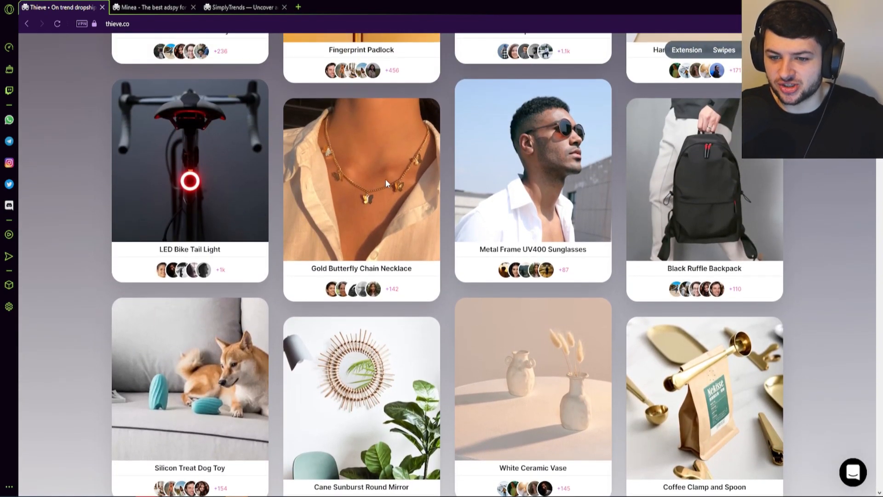
scroll("down", 3)
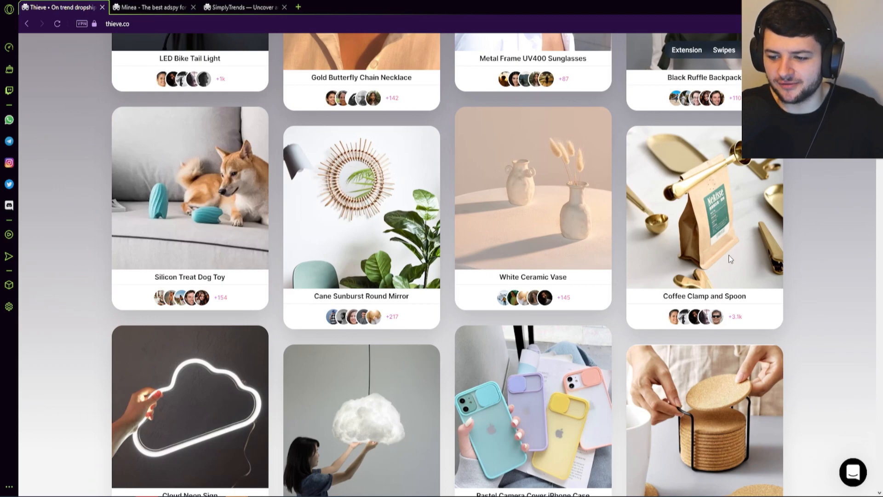
scroll("down", 3)
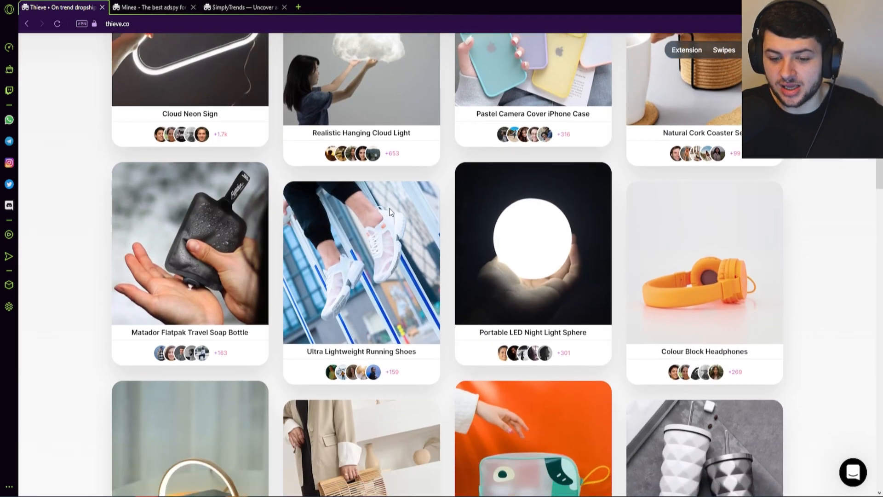
scroll("down", 3)
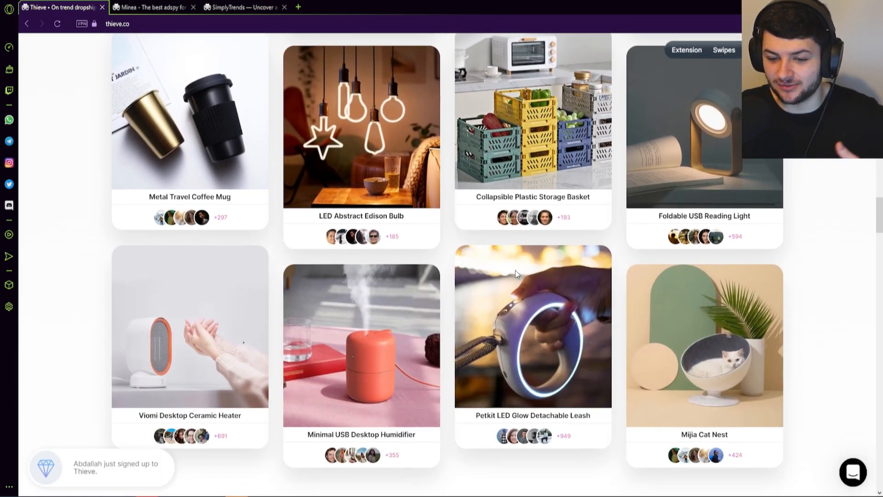
scroll("down", 3)
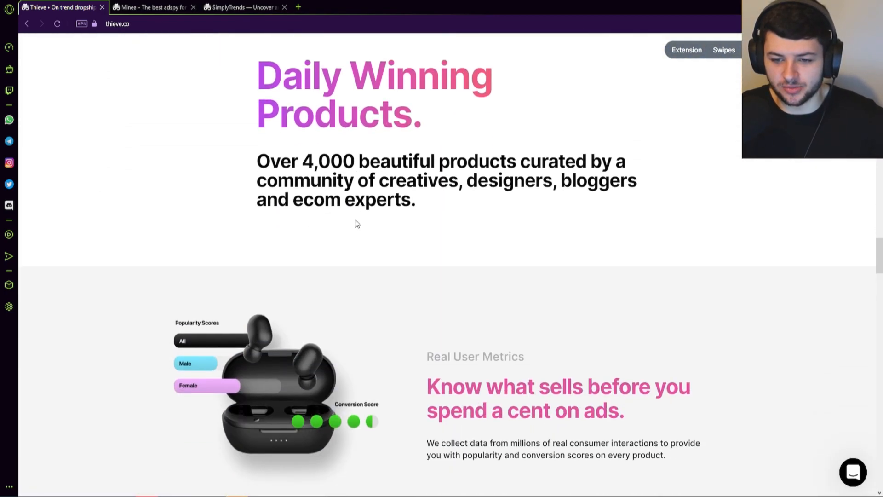
Step: Scroll through Thieve's feature sections and testimonials
scroll("down", 3)
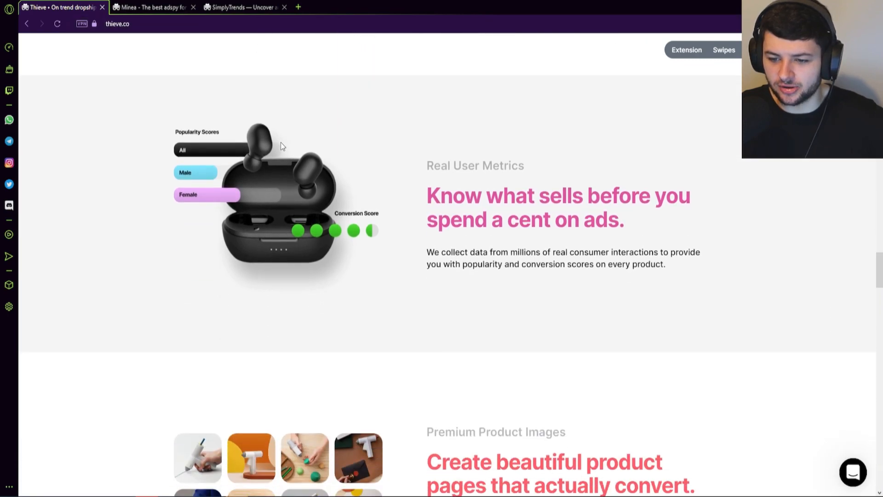
scroll("down", 3)
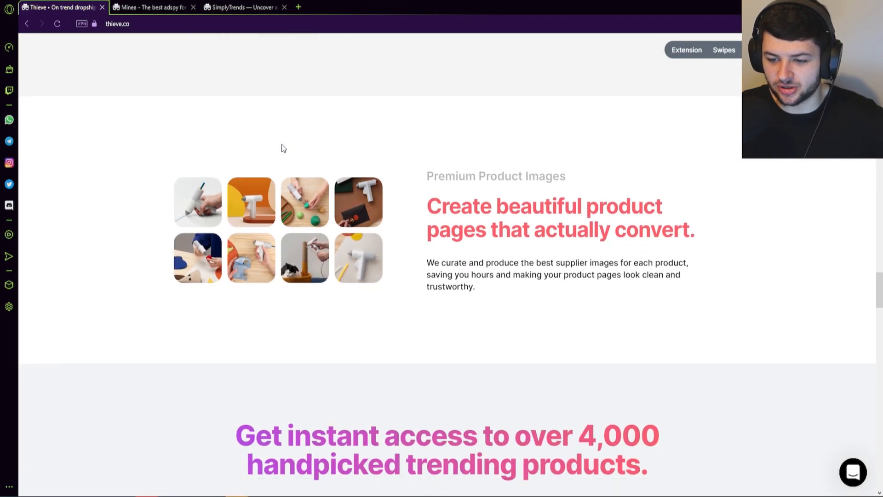
scroll("down", 3)
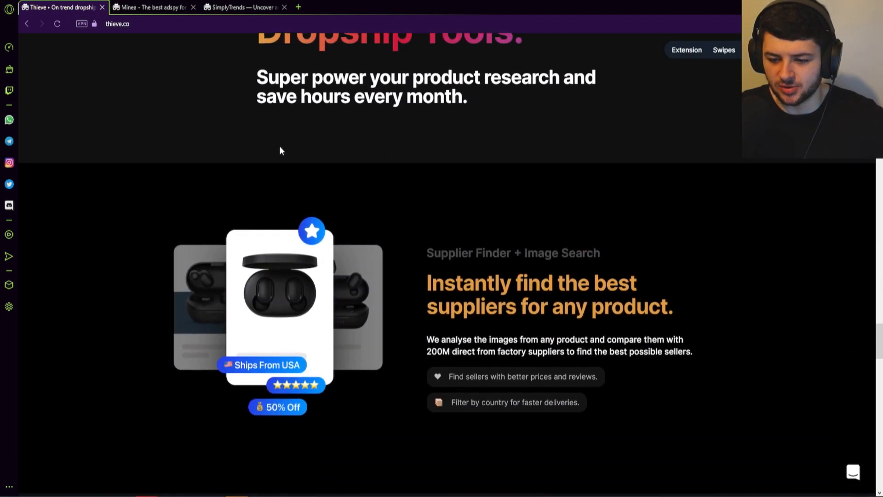
scroll("down", 3)
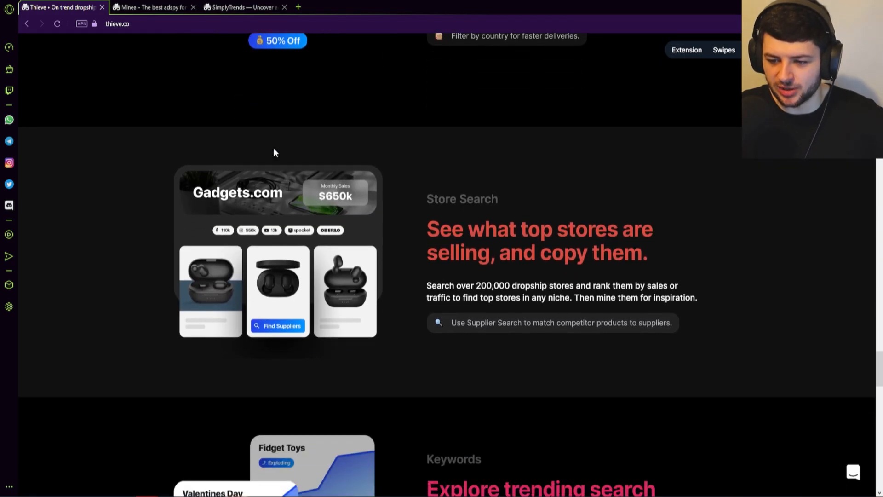
scroll("down", 3)
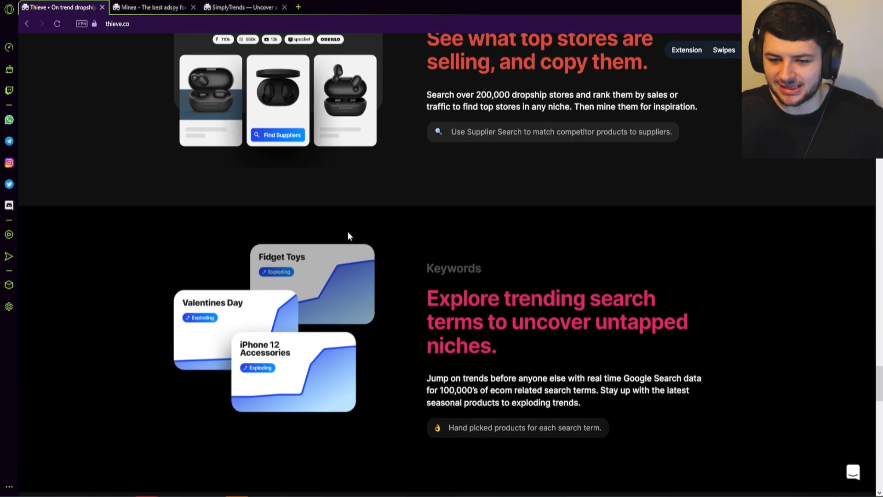
scroll("down", 3)
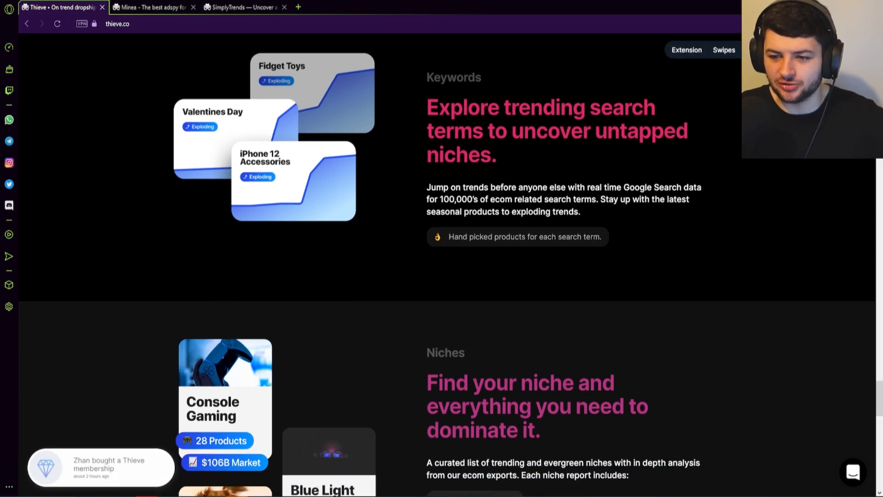
scroll("down", 3)
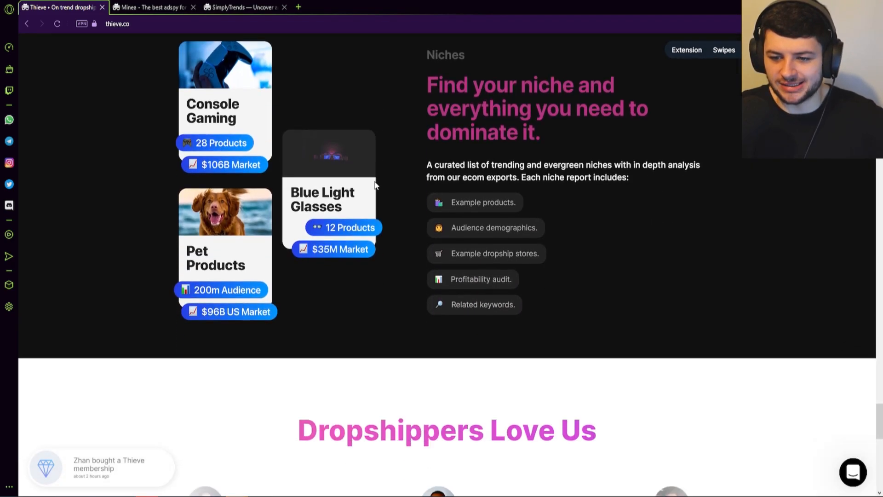
scroll("down", 3)
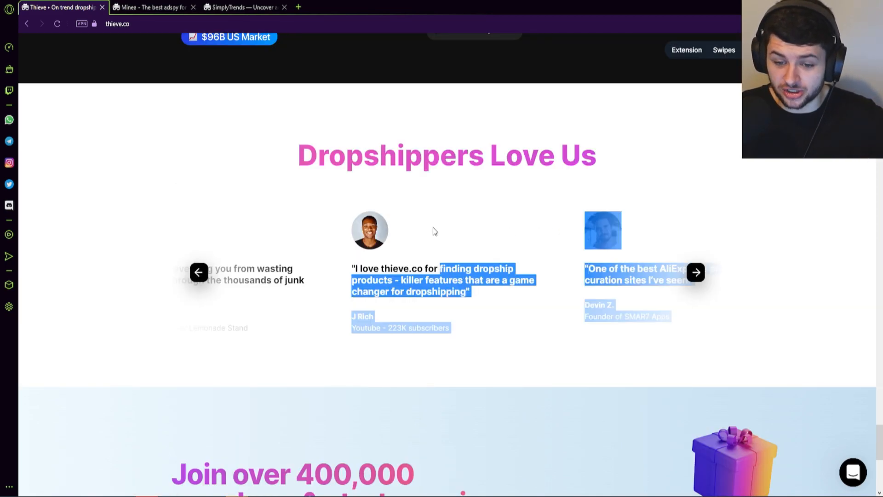
scroll("down", 3)
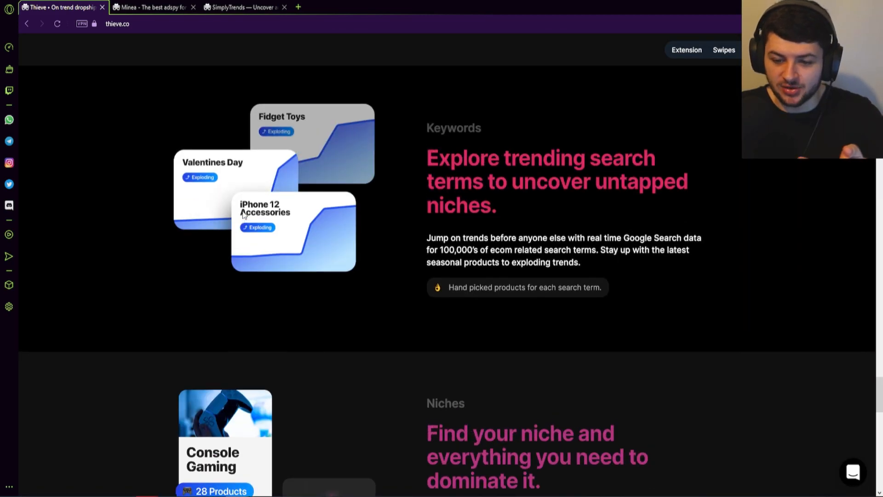
scroll("down", 3)
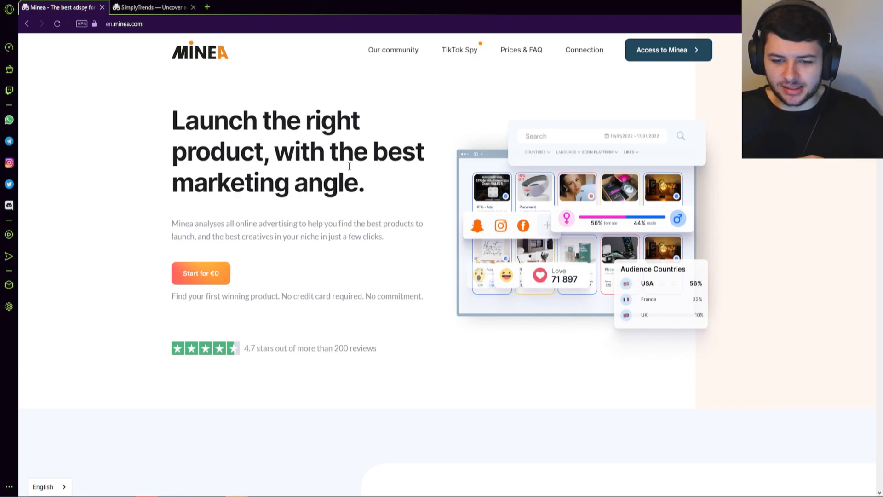
Step: Scroll Minea's homepage past the creatives and competitor-strategy sections
scroll("down", 3)
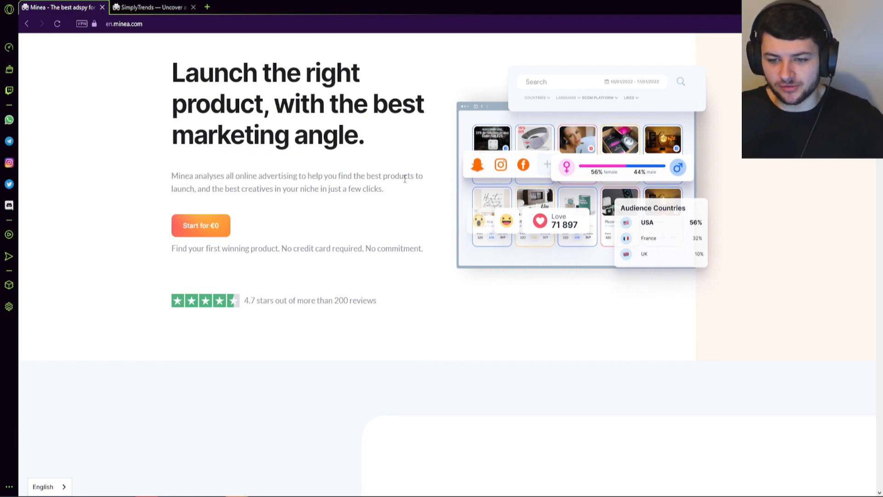
mouse_move(329, 165)
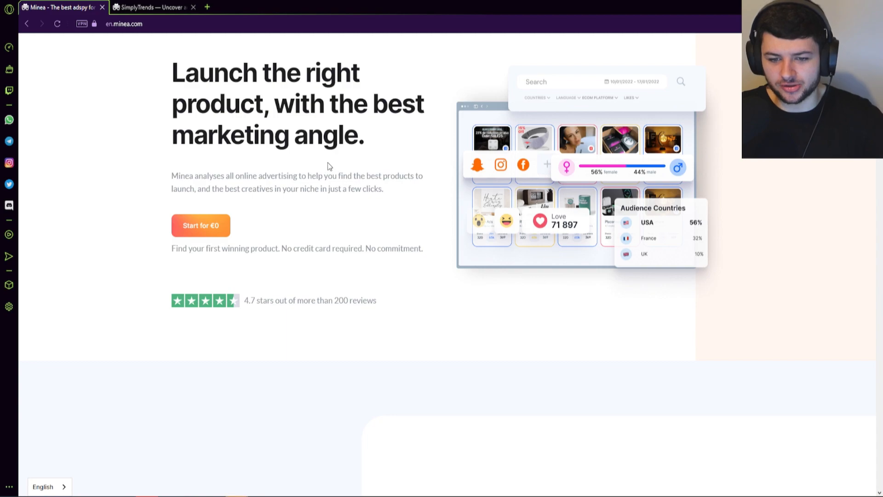
scroll("down", 3)
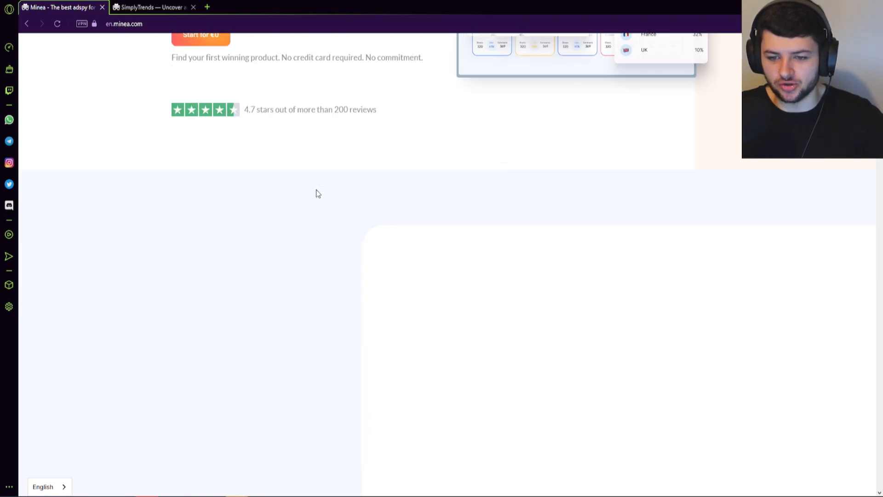
scroll("down", 3)
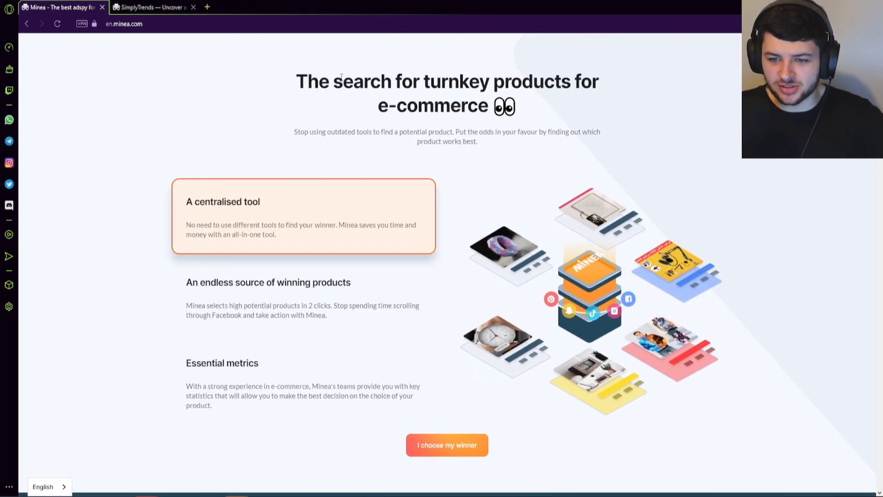
scroll("down", 3)
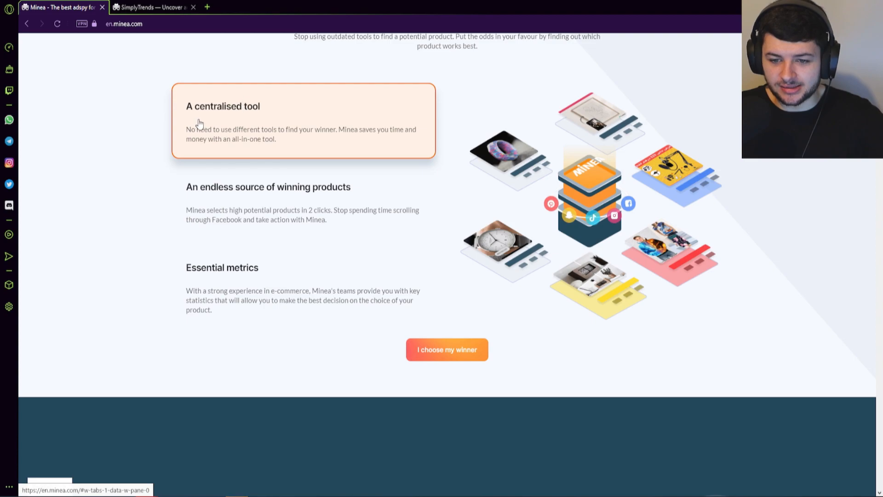
mouse_move(318, 129)
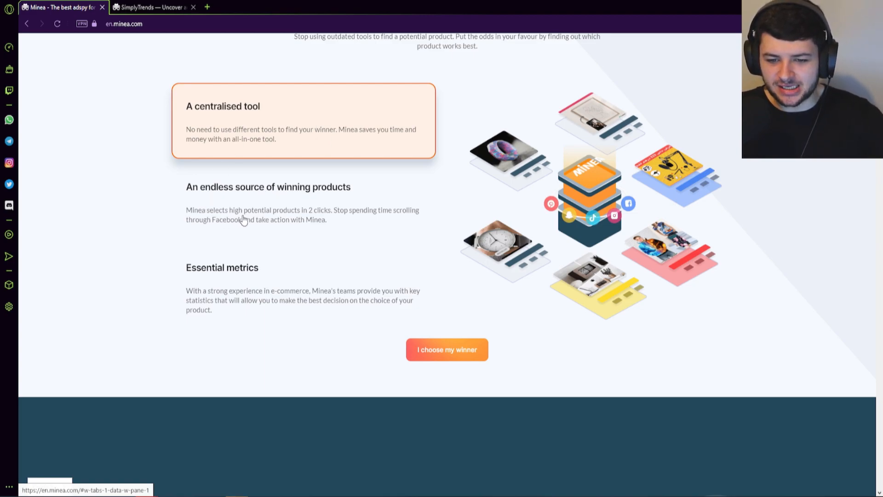
Step: Continue past the 'What you're missing out on' feature list to the customer reviews
scroll("down", 3)
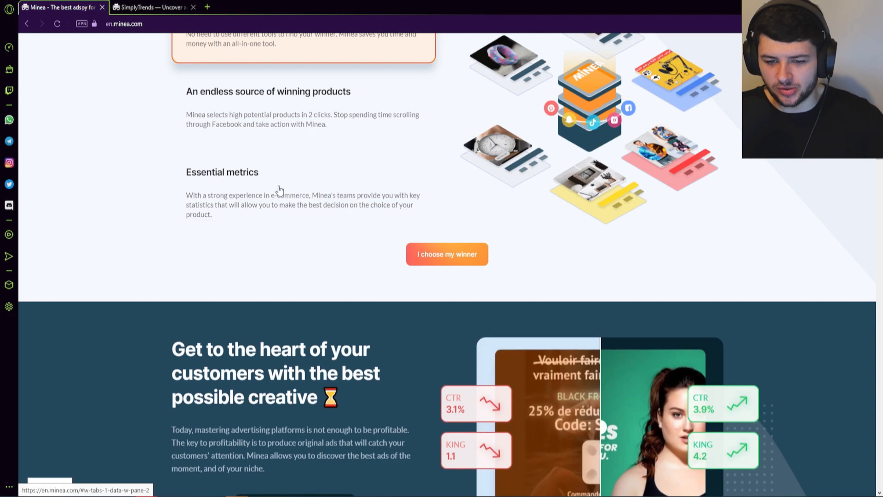
scroll("down", 3)
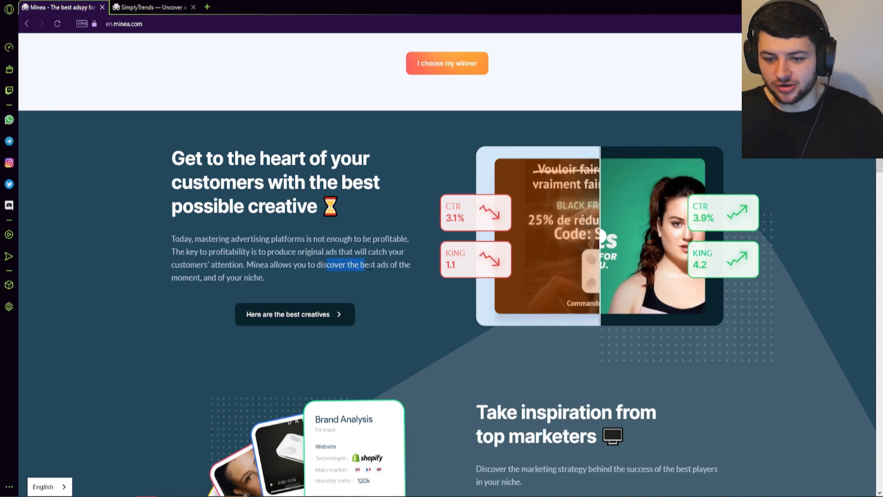
scroll("down", 3)
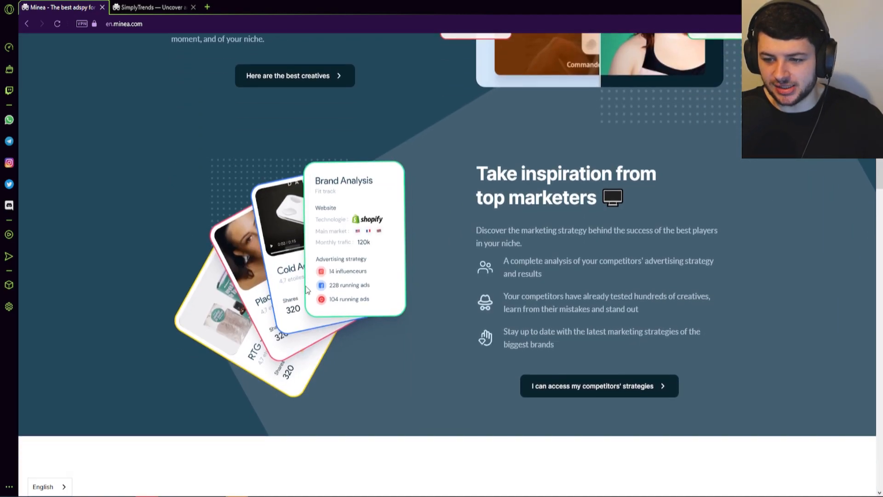
scroll("down", 3)
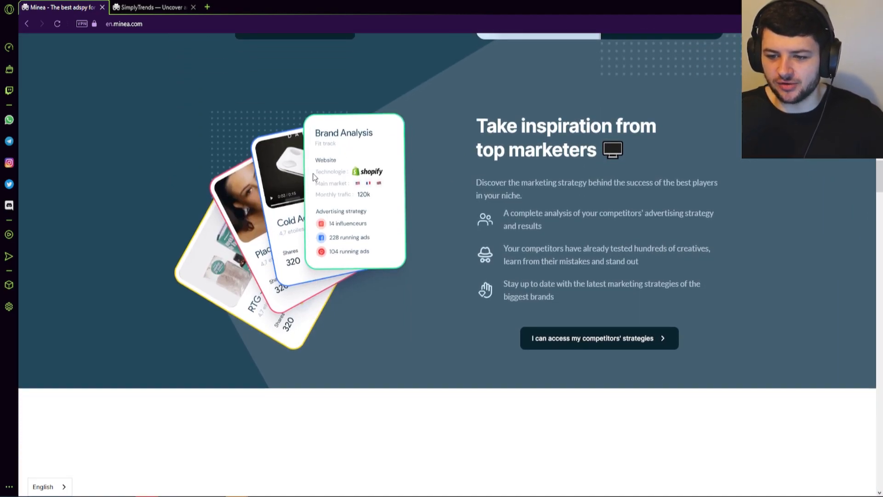
scroll("down", 3)
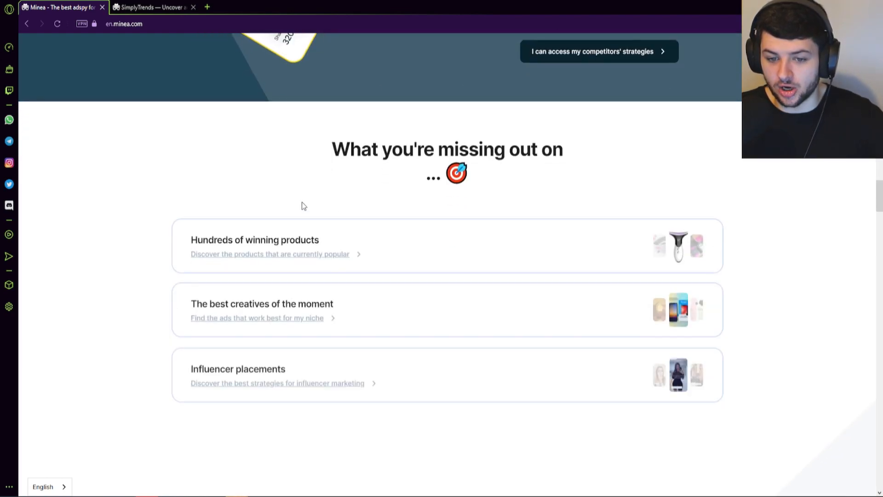
scroll("down", 3)
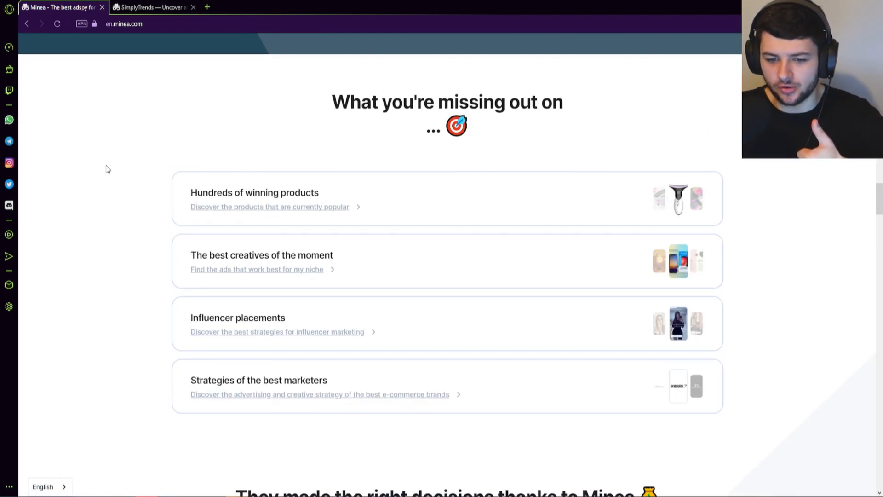
scroll("down", 3)
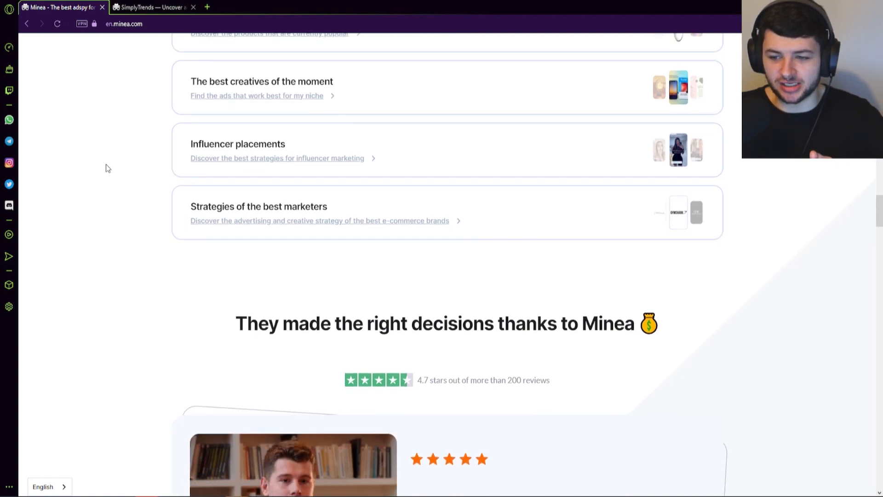
Step: Scroll Minea's homepage through the metrics, Discord invite and FAQ to the social links and footer
scroll("down", 3)
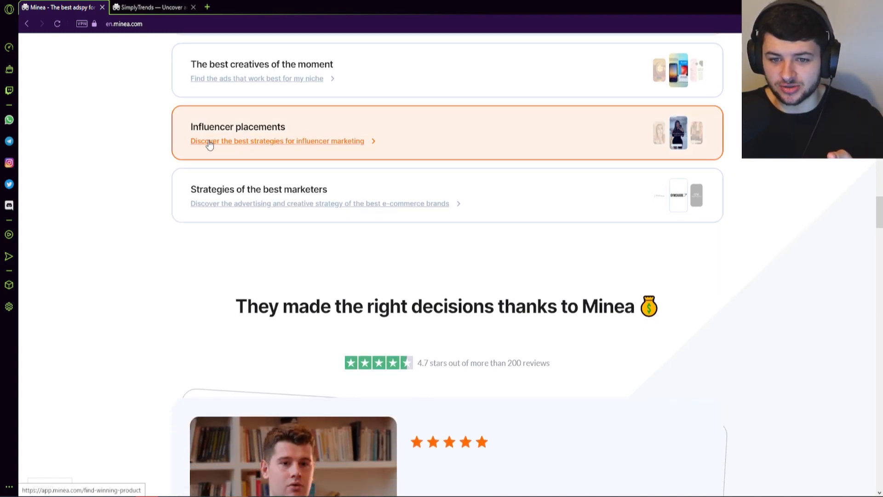
mouse_move(316, 151)
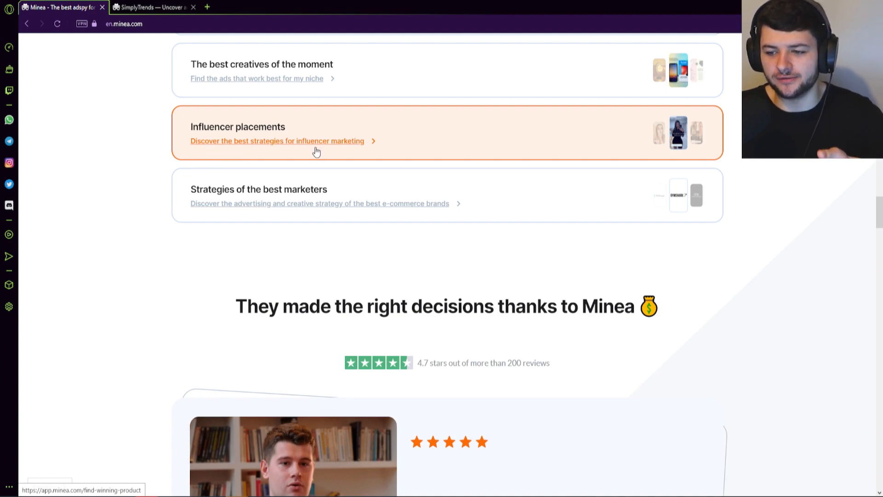
mouse_move(336, 149)
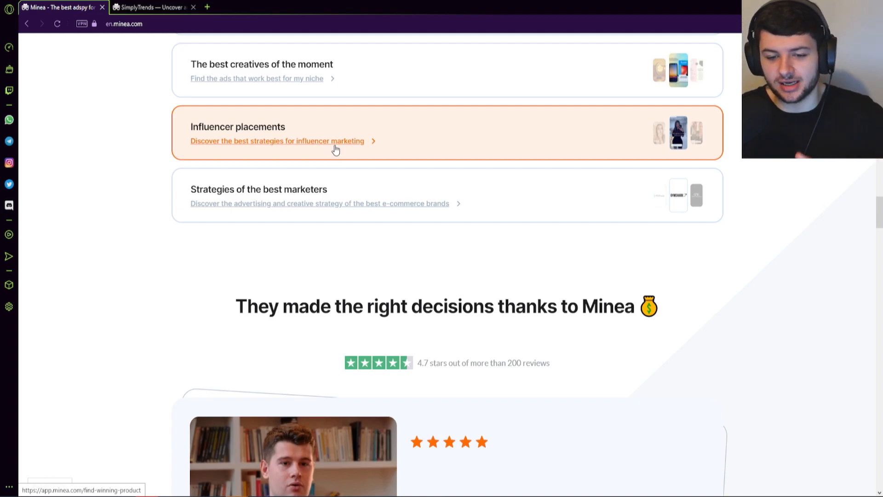
scroll("down", 3)
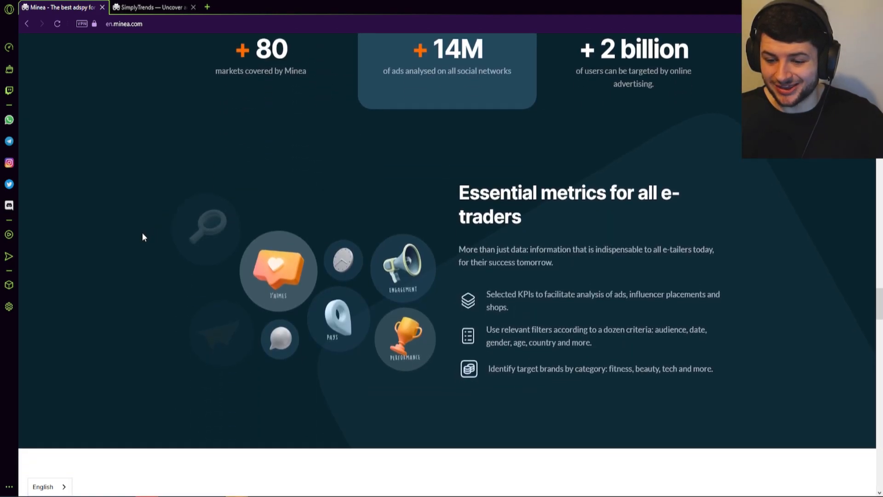
scroll("down", 3)
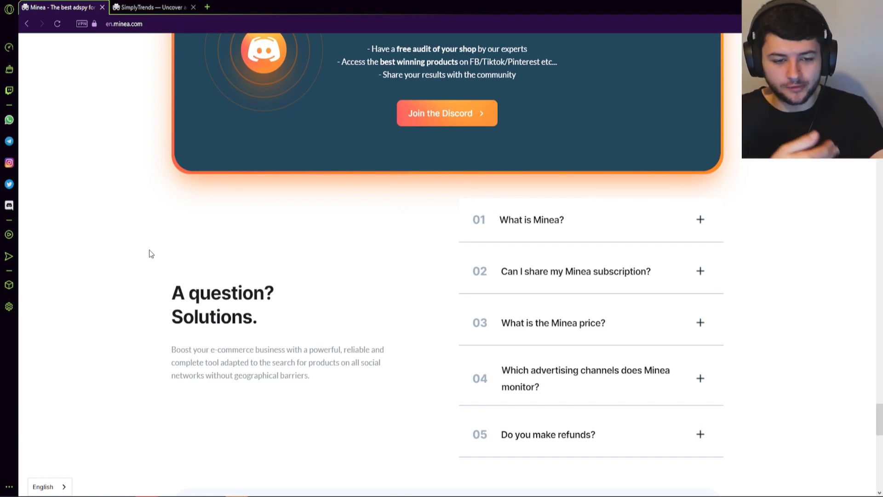
scroll("down", 3)
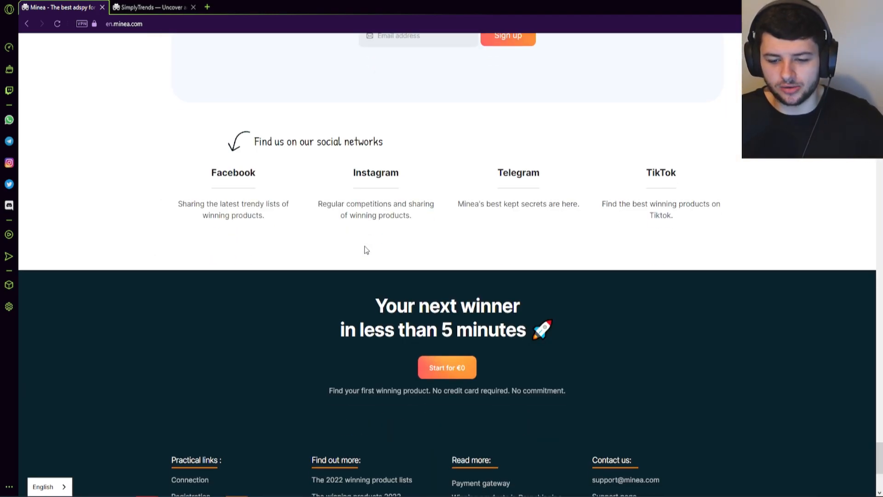
Step: Close the Minea tab and scroll SimplyTrends' homepage past revenue tracking to the insights cards
left_click(152, 7)
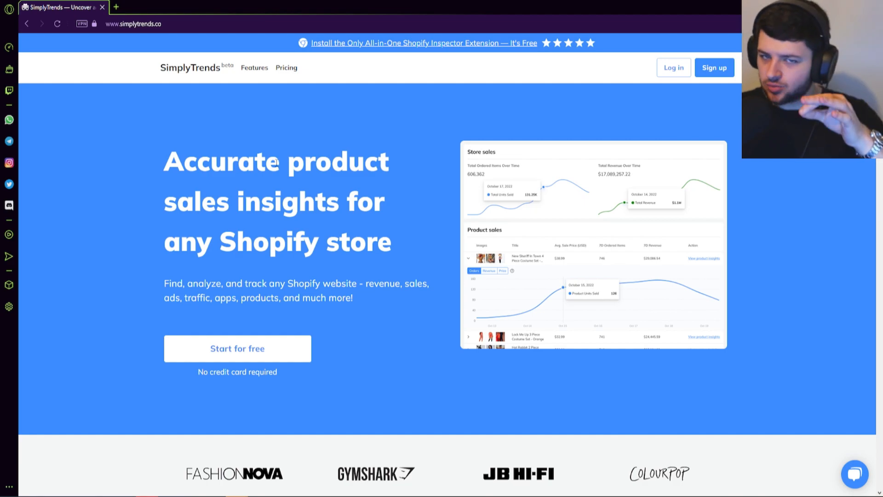
scroll("down", 3)
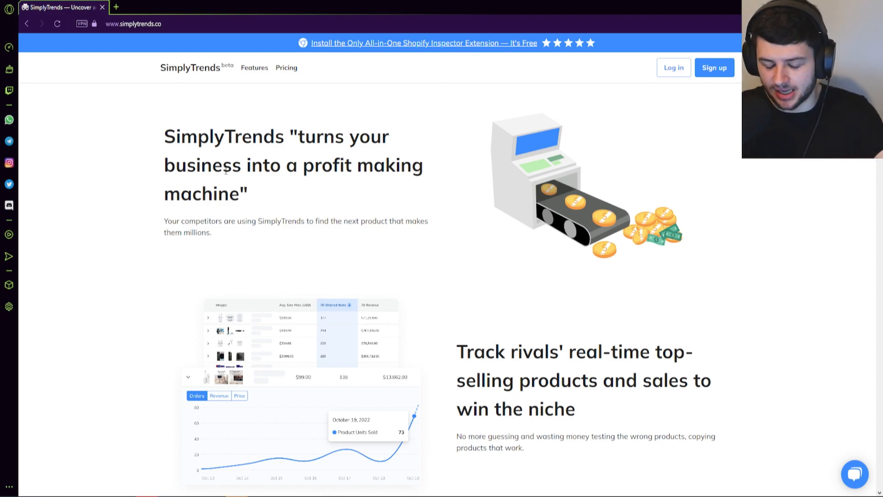
scroll("down", 3)
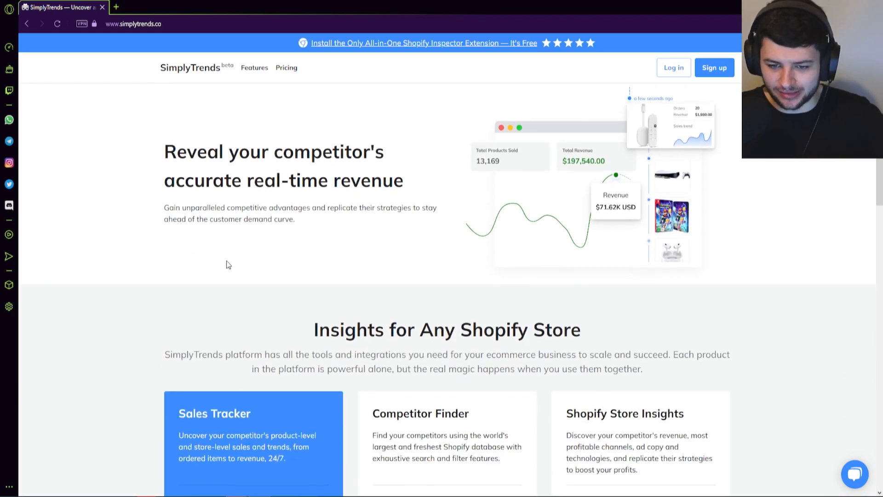
scroll("down", 3)
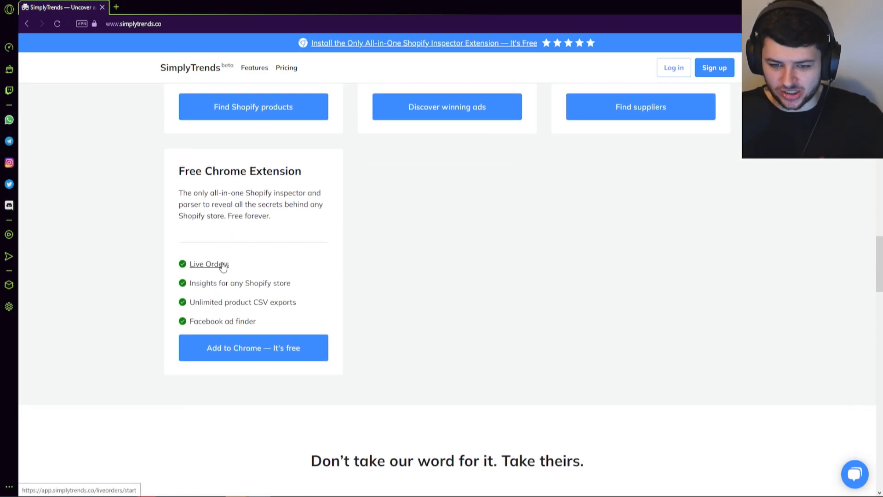
Step: Scroll through SimplyTrends' Product Insights, Ad Spy and Sourcing feature cards
scroll("down", 3)
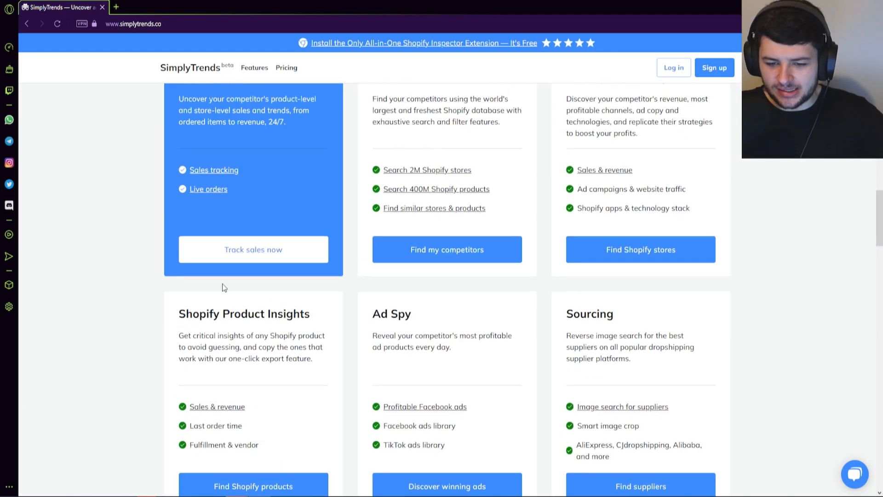
scroll("down", 3)
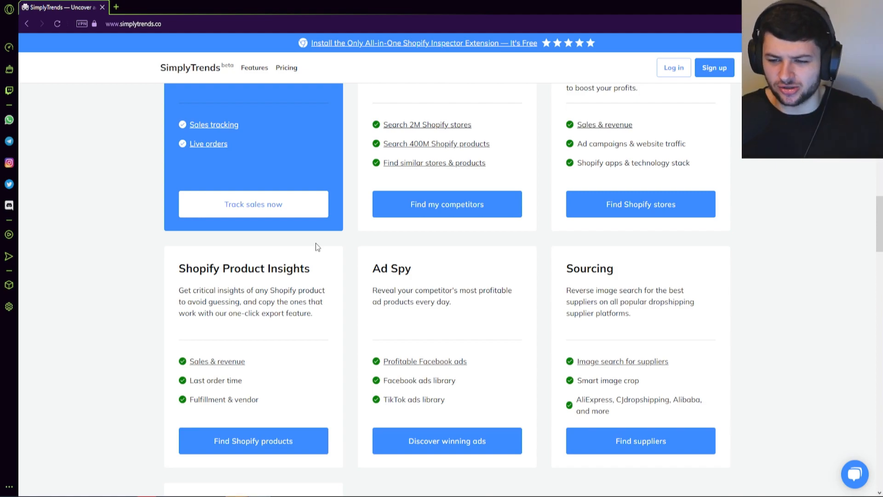
scroll("down", 3)
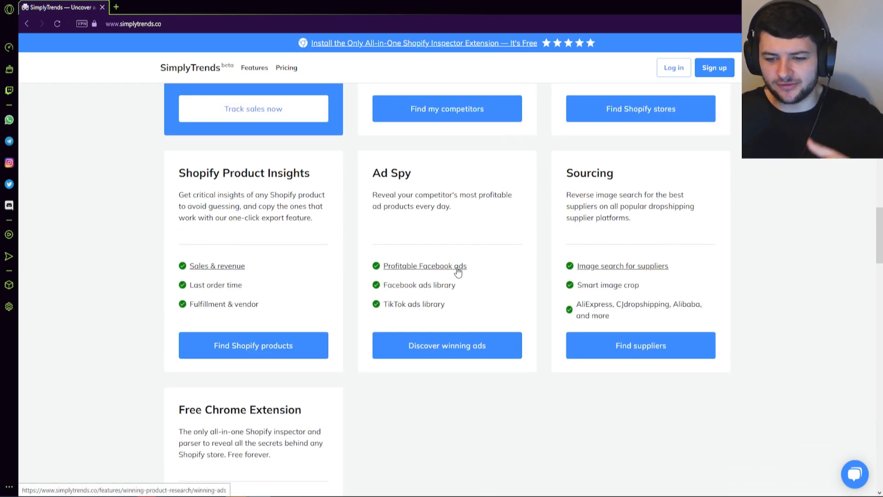
scroll("down", 3)
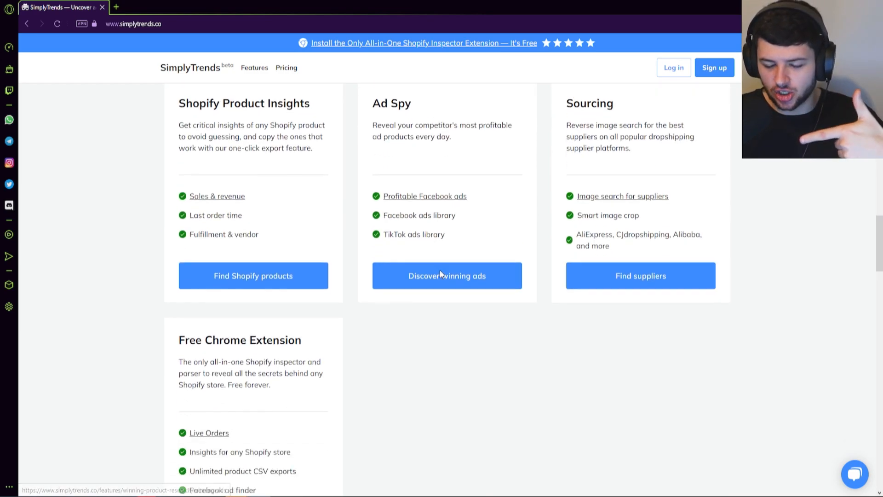
scroll("down", 3)
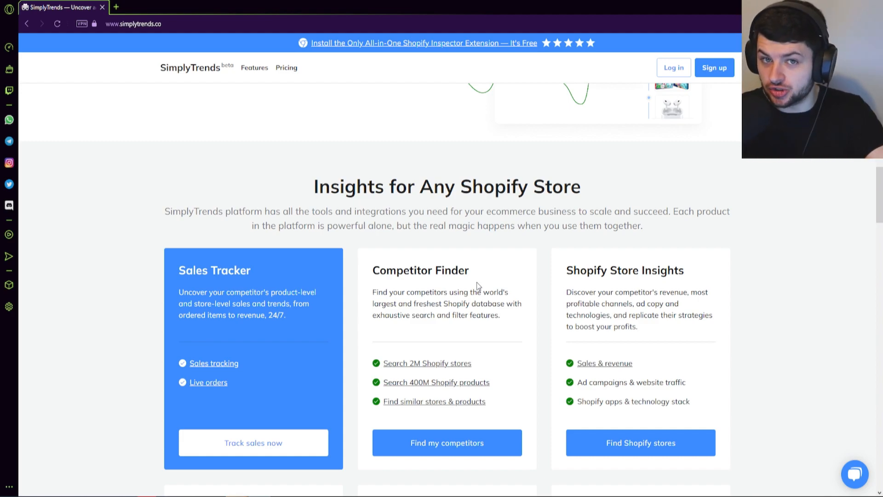
mouse_move(539, 254)
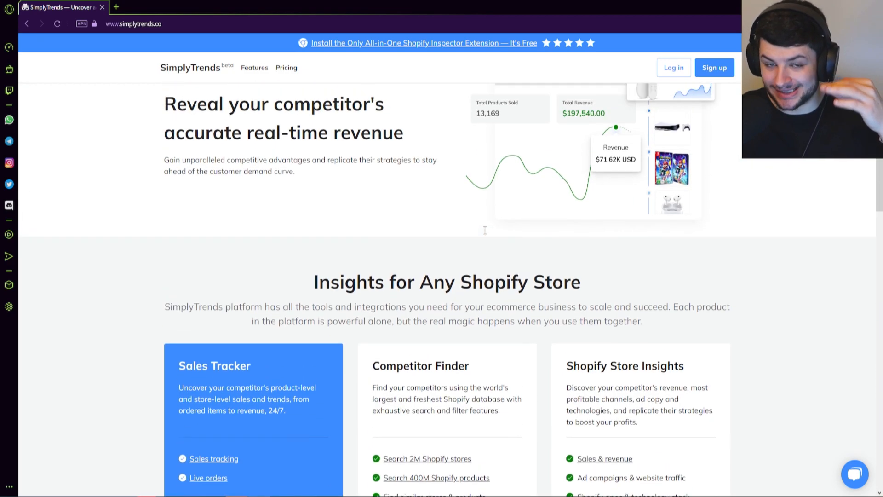
Step: Scroll SimplyTrends back to the 'Accurate product sales insights for any Shopify store' hero banner
scroll("up", 3)
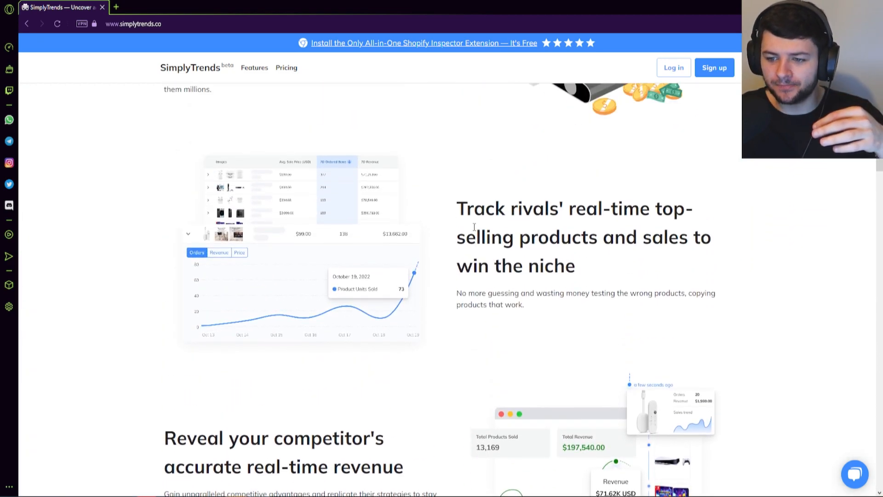
scroll("up", 3)
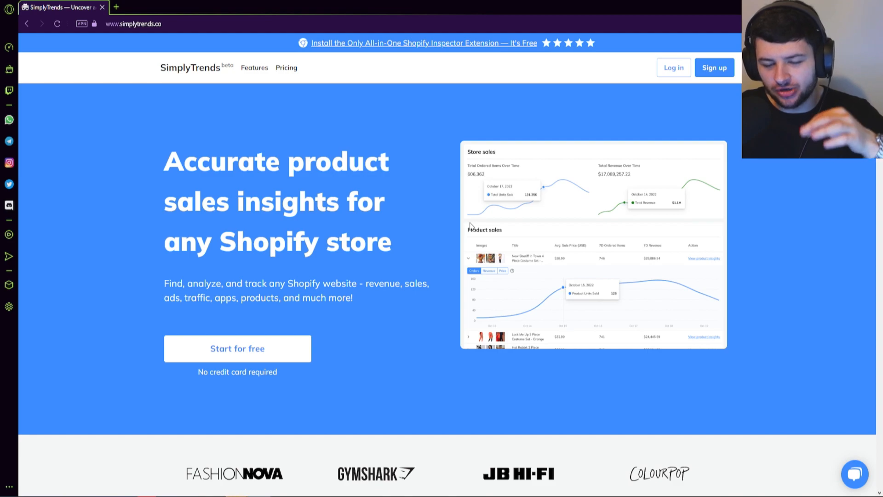
mouse_move(465, 226)
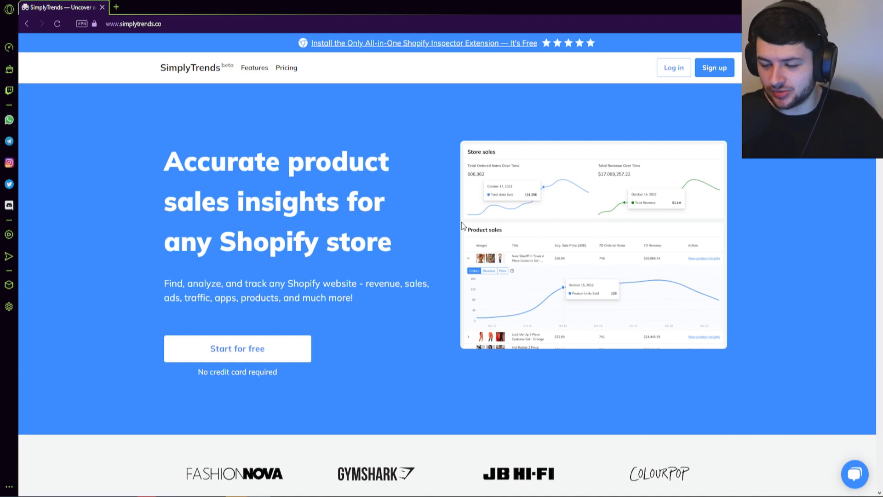
scroll("down", 3)
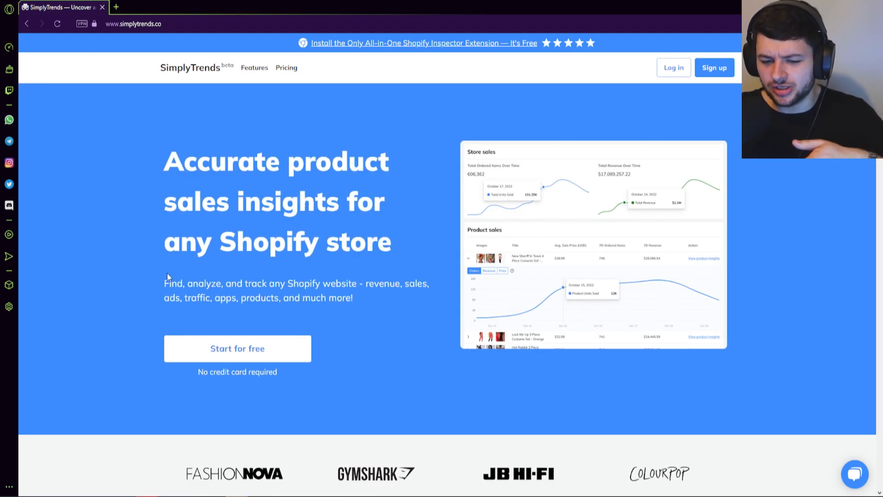
mouse_move(96, 228)
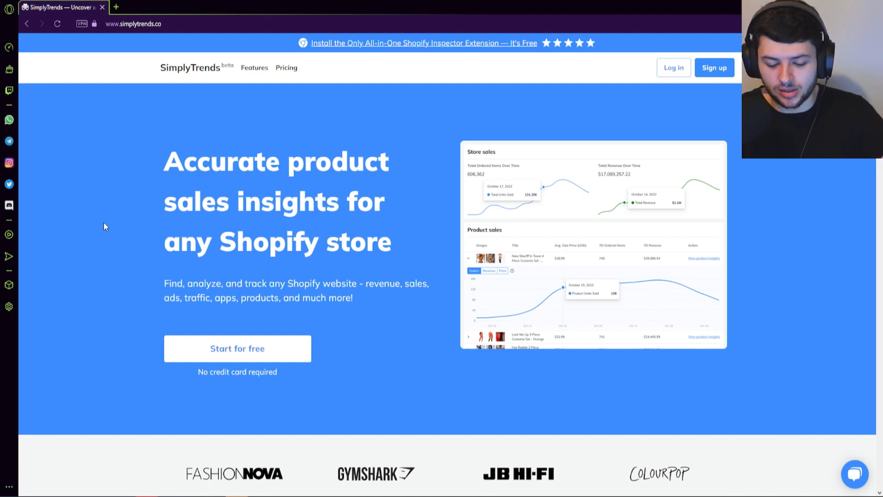
scroll("down", 3)
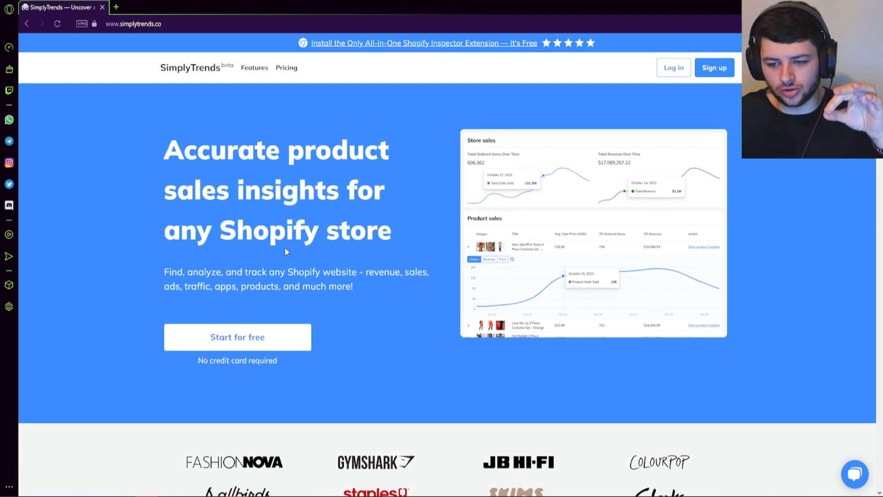
scroll("down", 3)
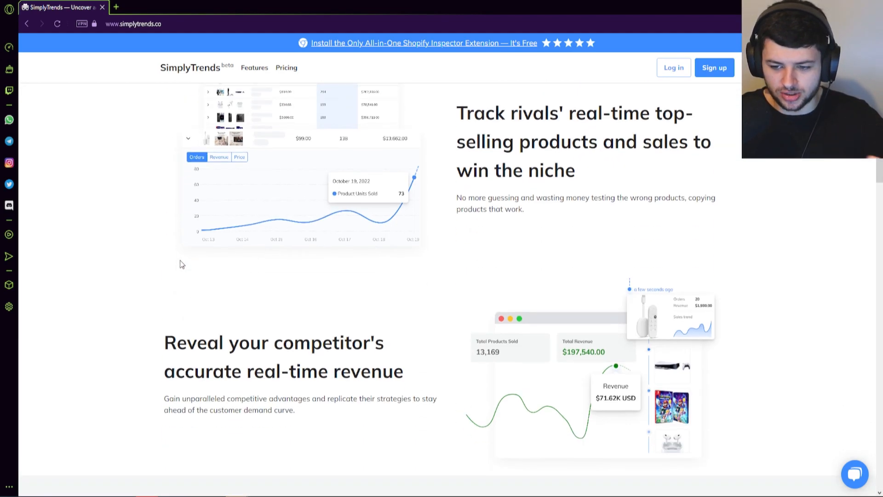
scroll("down", 3)
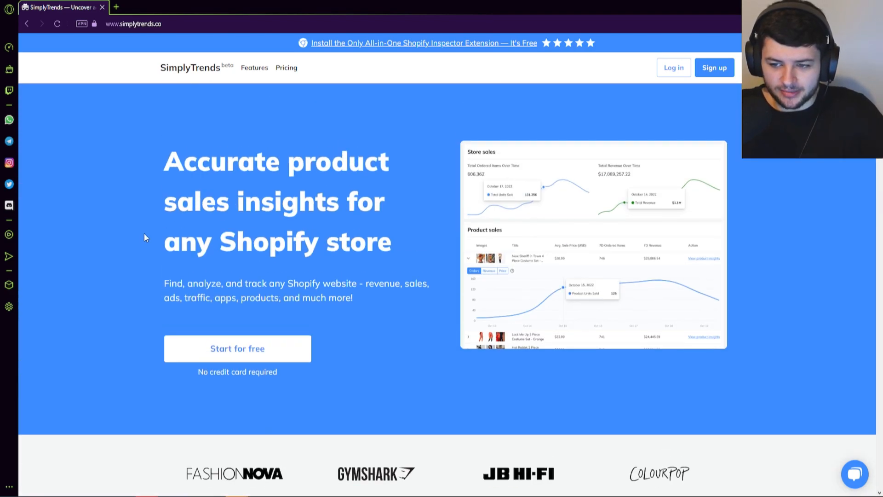
mouse_move(107, 219)
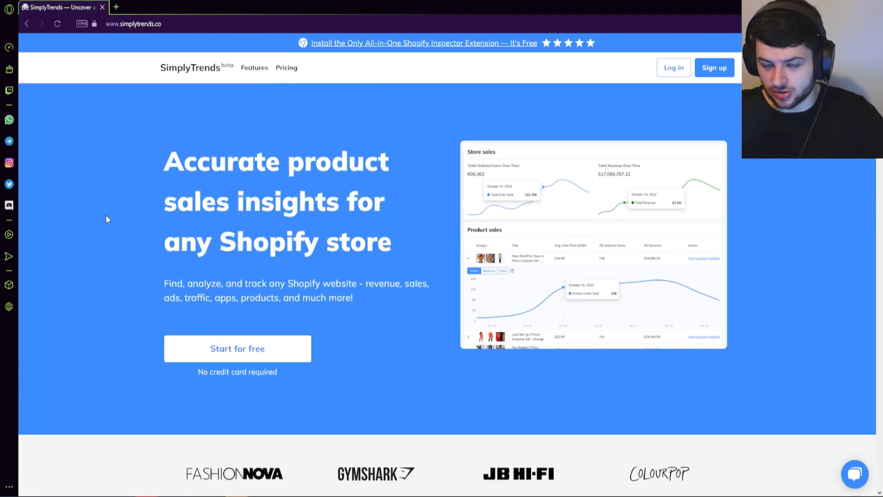